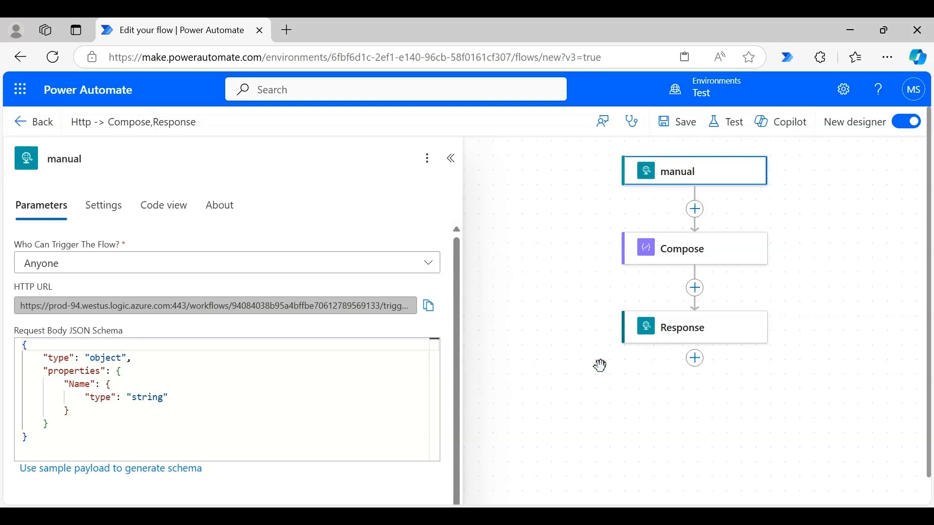
Inspect the trigger, the Compose greeting step and the Response step returning Compose outputs with status 200.
left_click(694, 171)
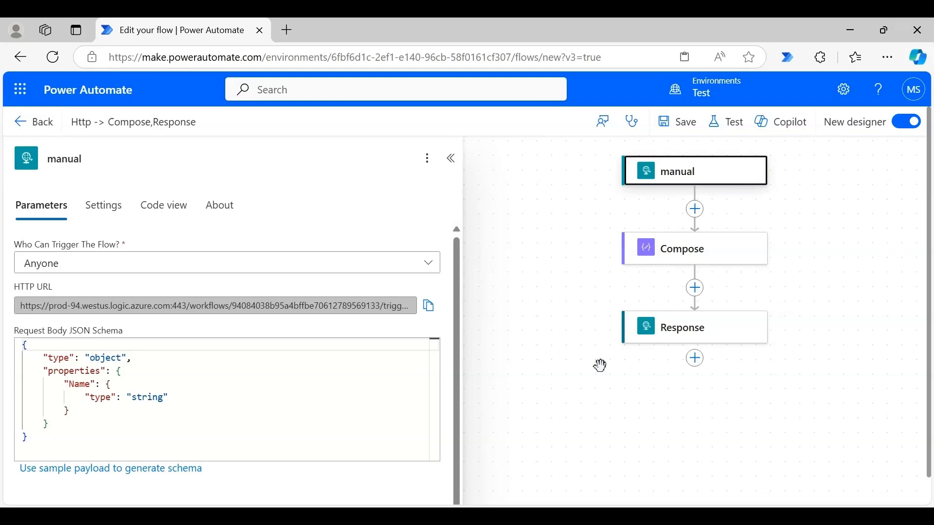
left_click(694, 249)
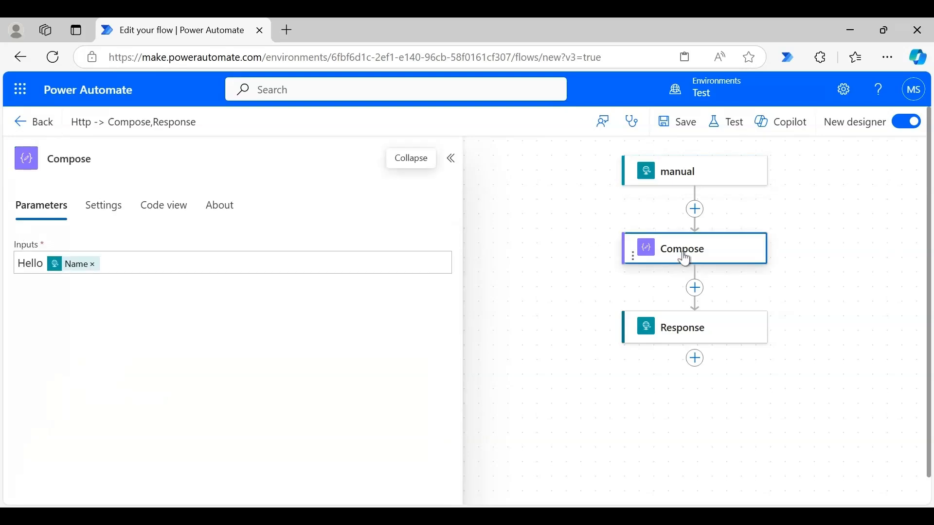
mouse_move(300, 288)
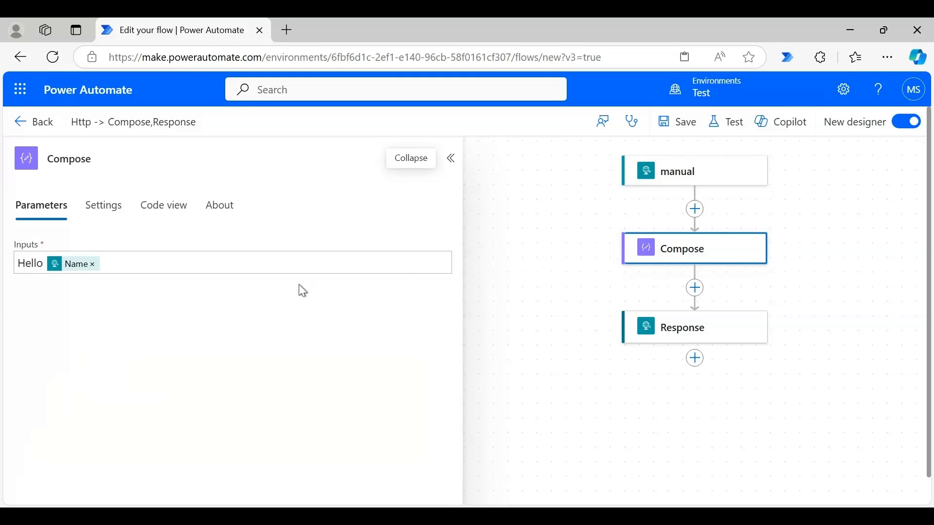
left_click(693, 327)
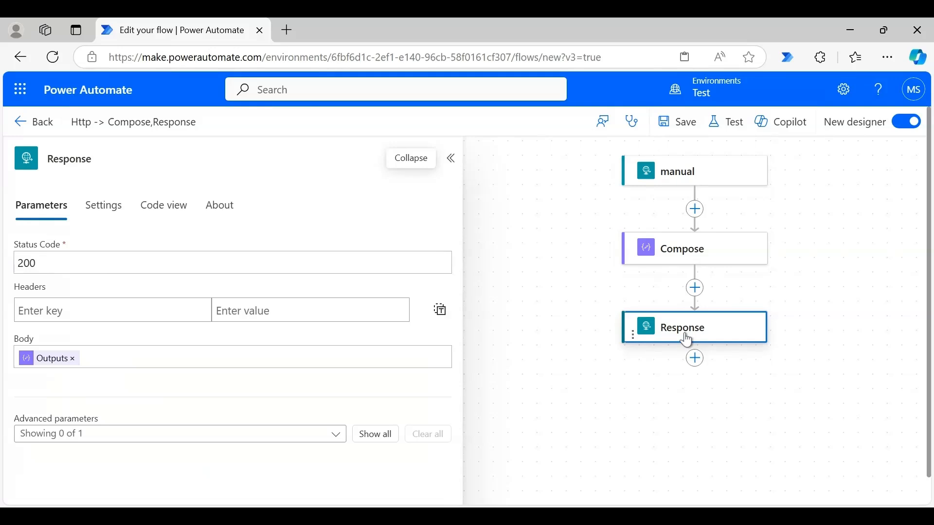
mouse_move(535, 473)
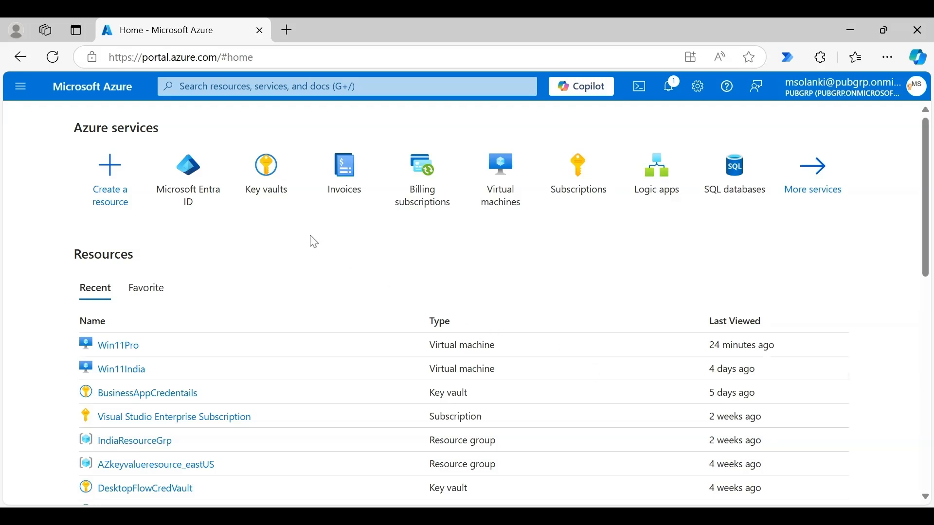
Start a new app registration from Microsoft Entra ID's App registrations list.
left_click(187, 164)
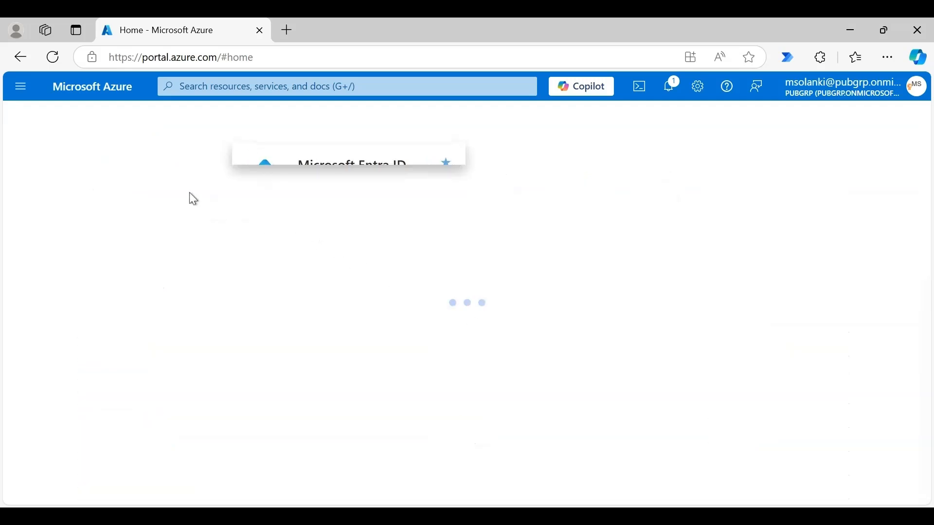
left_click(353, 162)
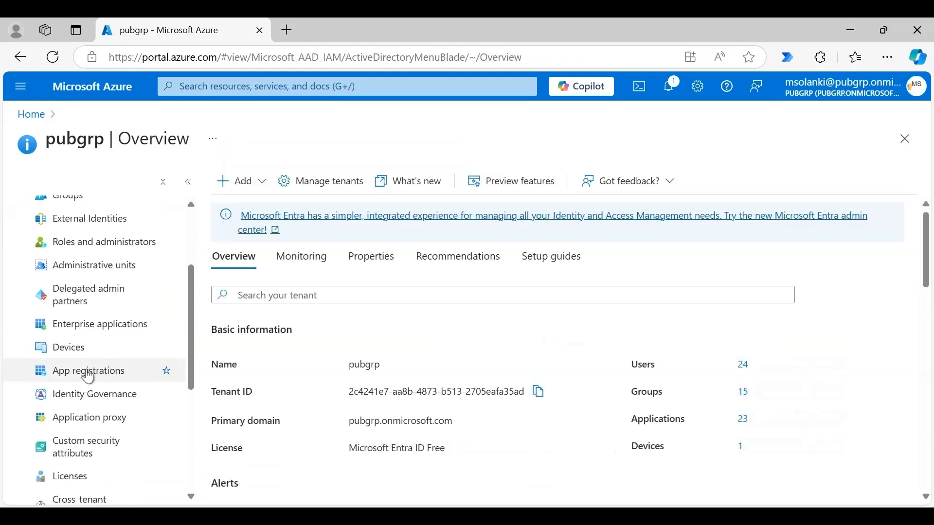
left_click(89, 371)
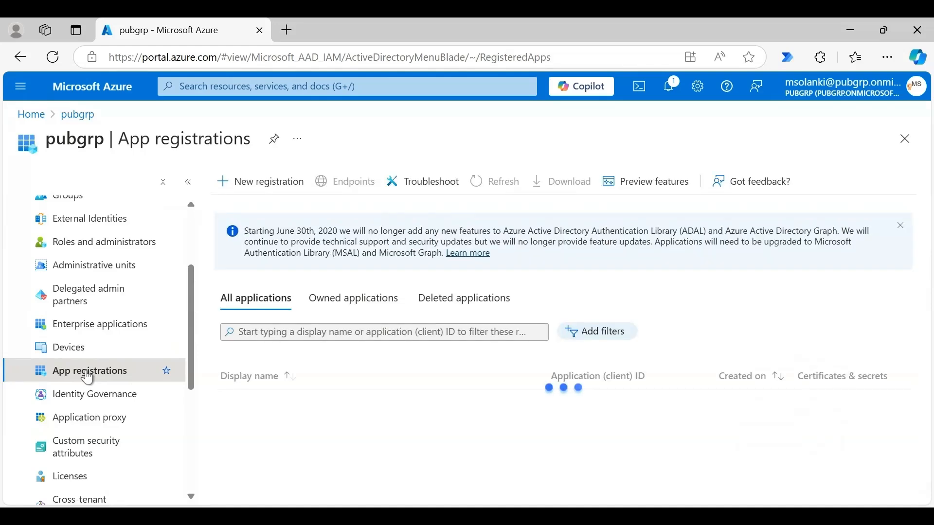
left_click(354, 298)
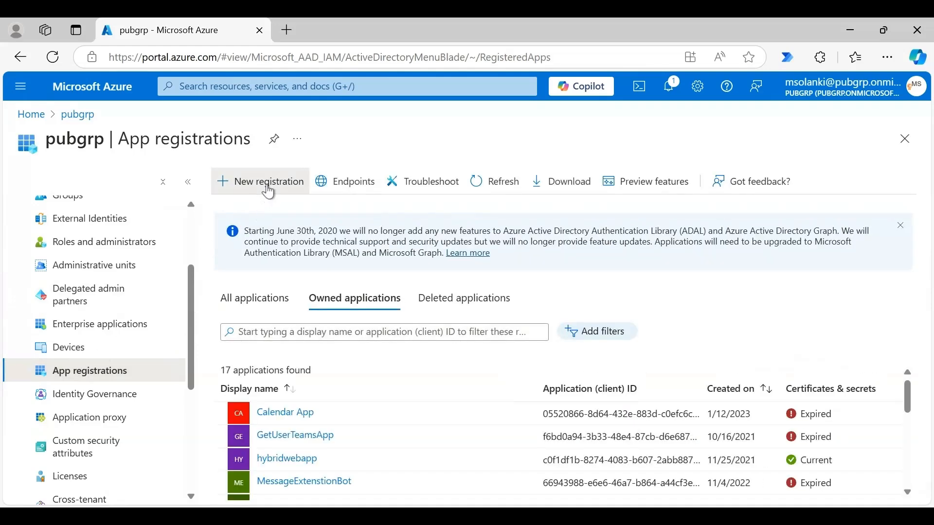
left_click(266, 181)
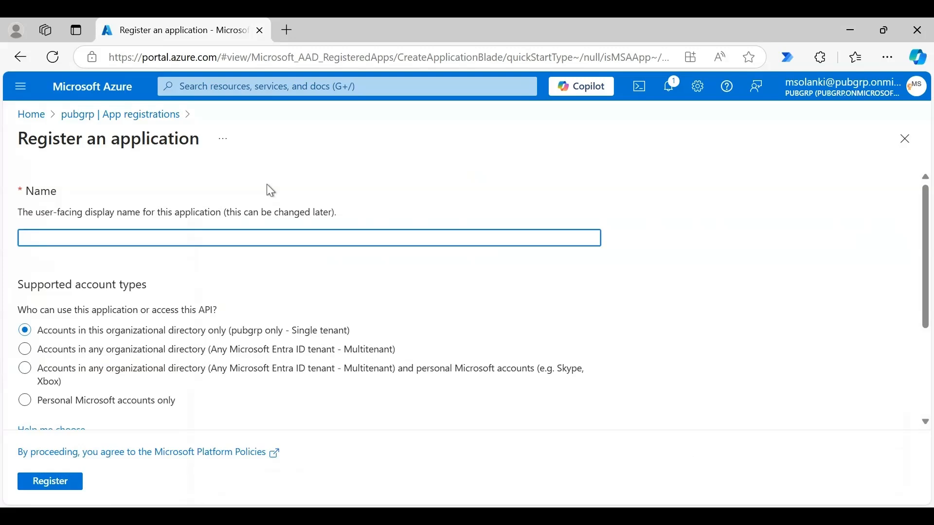
Register the application as PostmanApp, single tenant for this organization only.
type("PostmanApp")
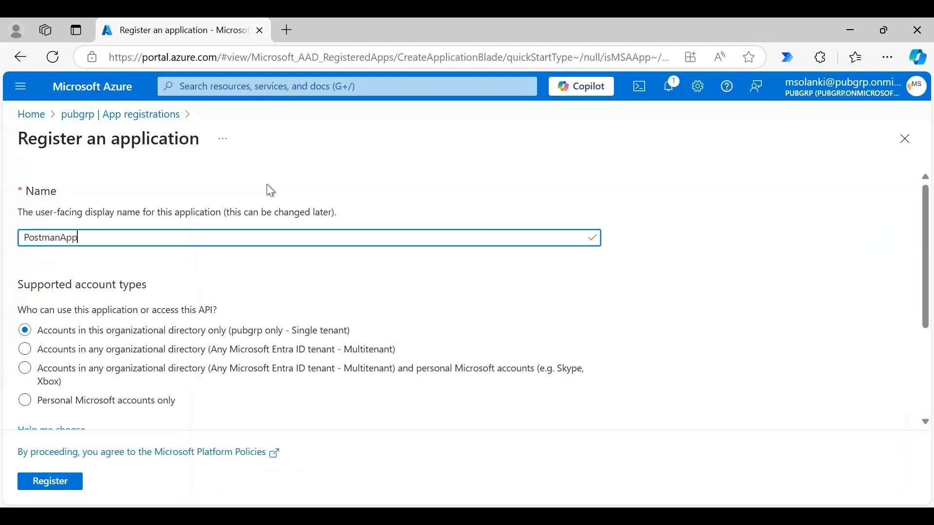
left_click(24, 368)
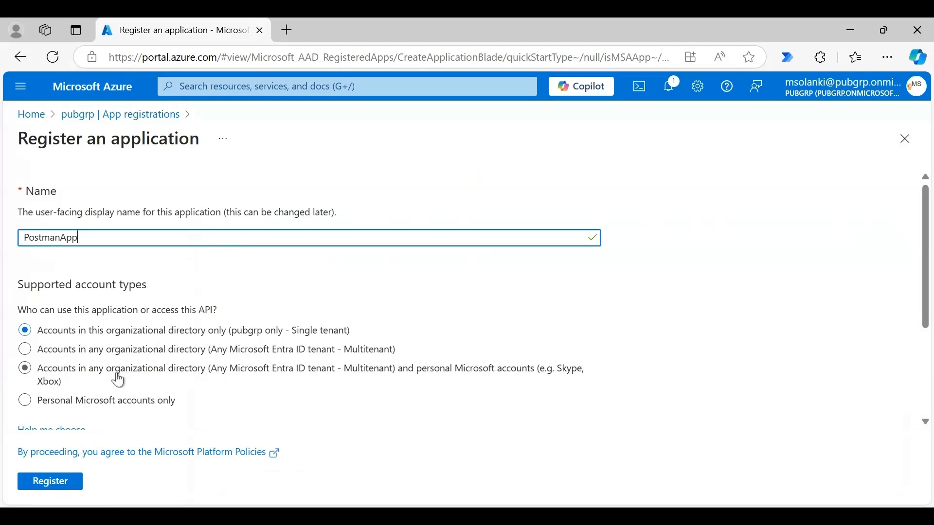
left_click(50, 480)
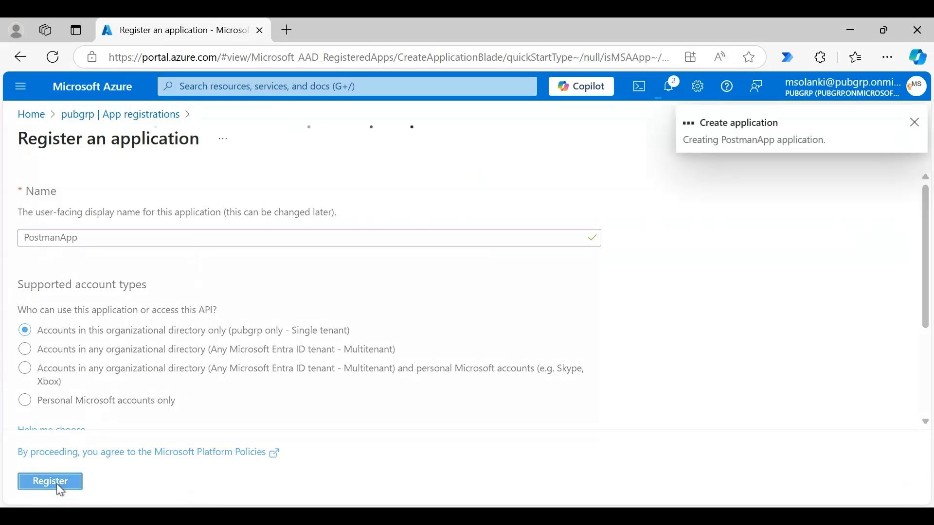
left_click(49, 481)
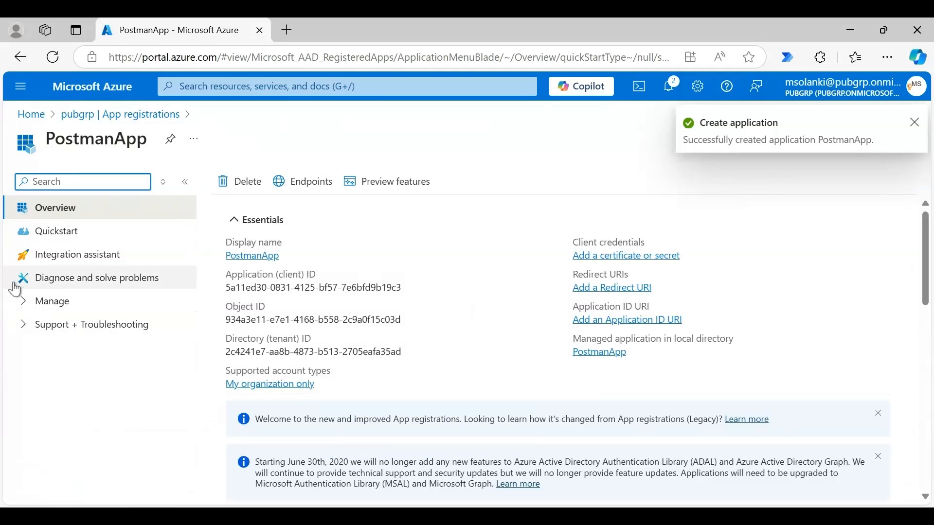
Add an API permission to PostmanApp, choosing the Power Automate API.
left_click(51, 302)
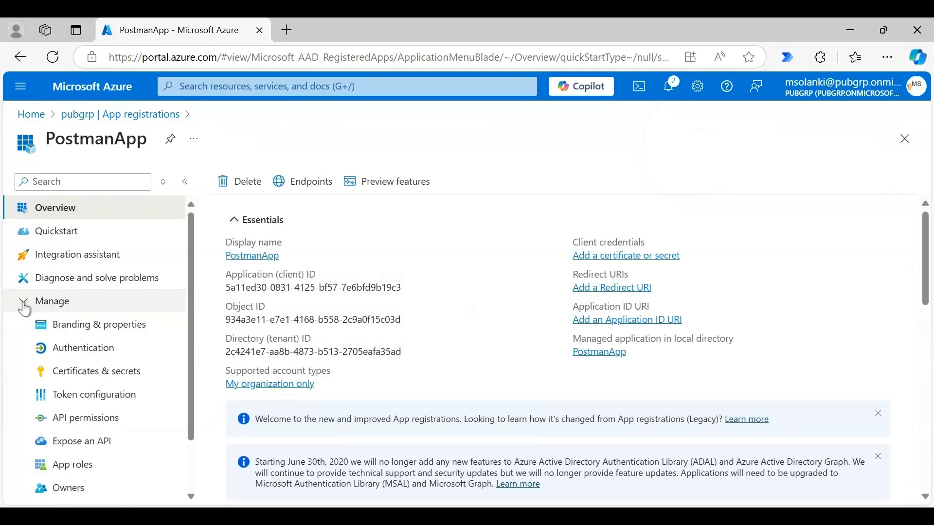
mouse_move(86, 418)
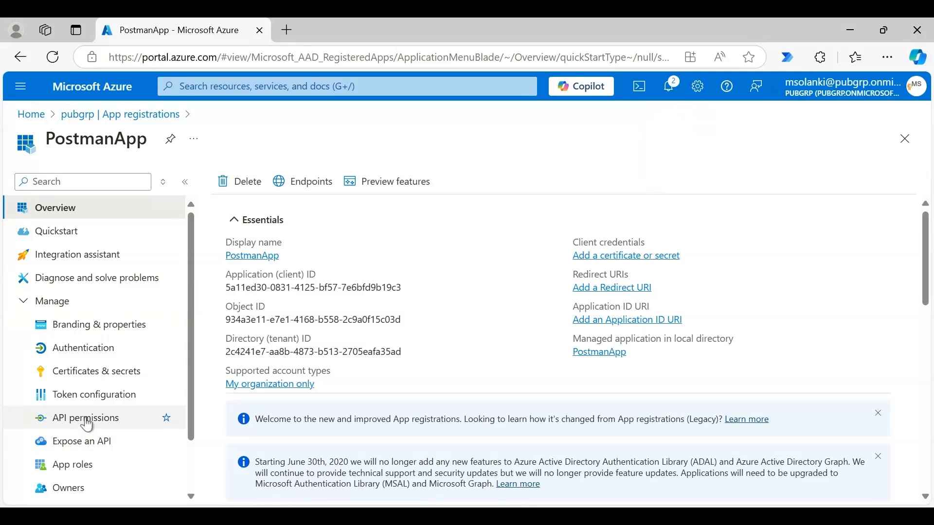
left_click(86, 419)
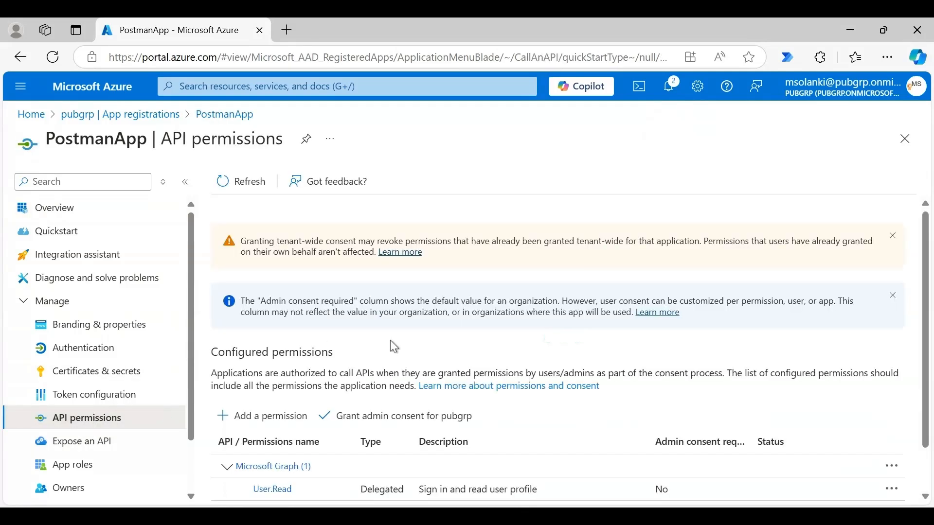
mouse_move(930, 317)
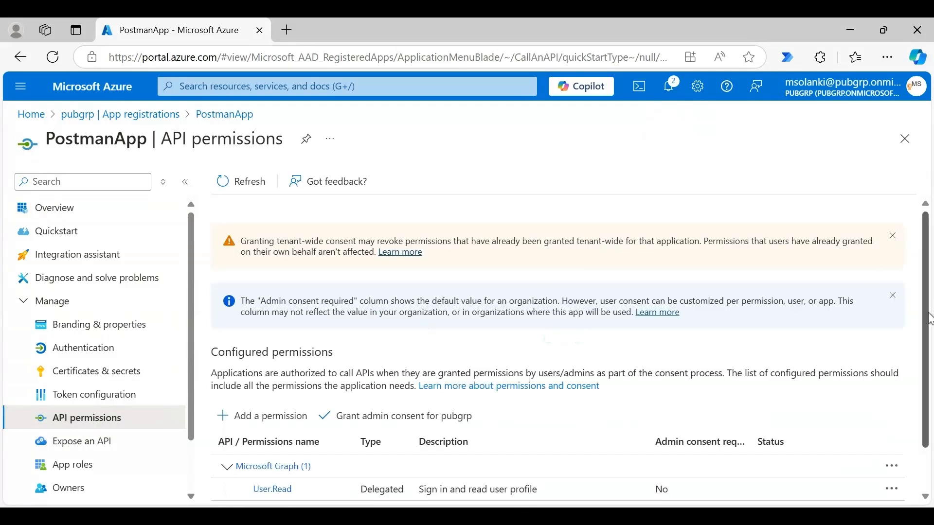
left_click(263, 417)
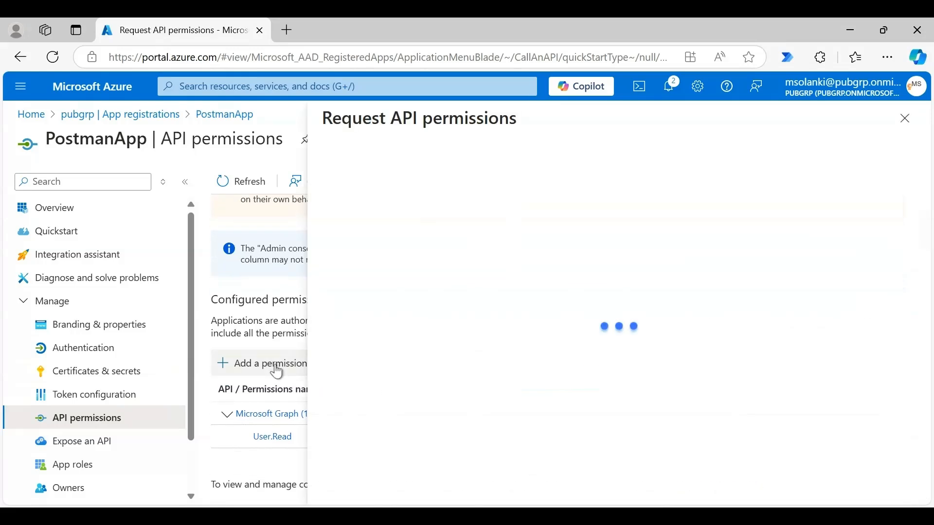
left_click(261, 364)
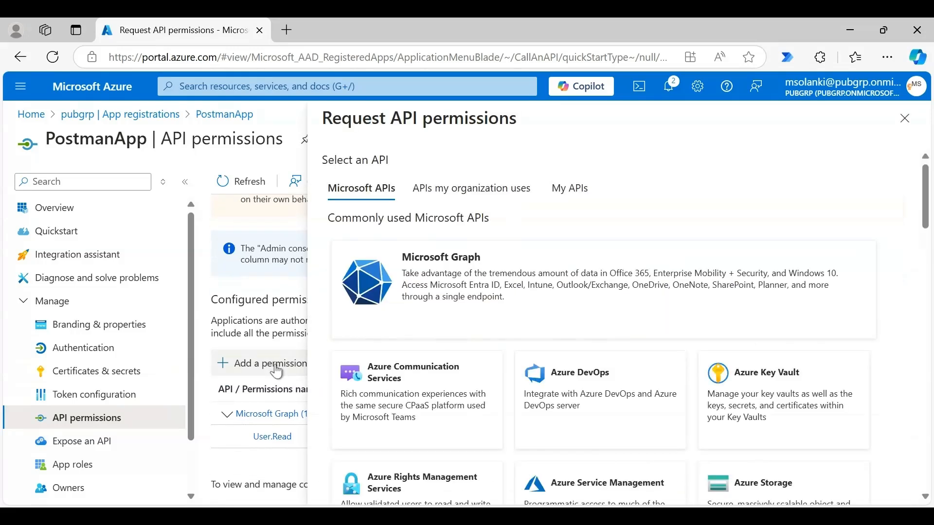
scroll("down", 3)
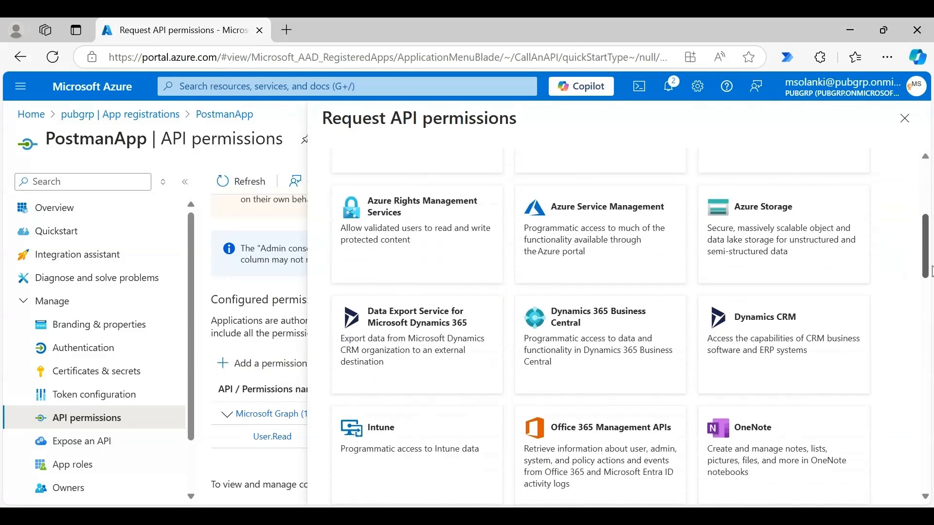
scroll("down", 3)
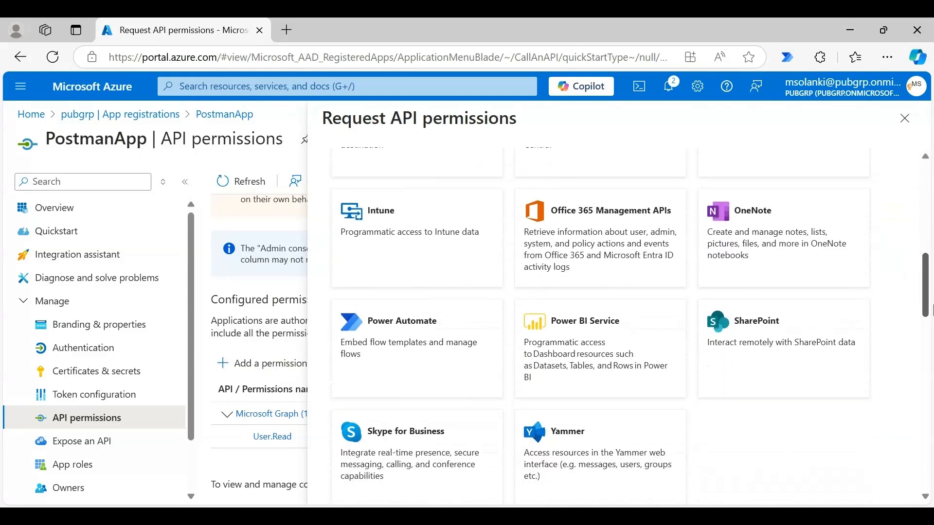
left_click(401, 321)
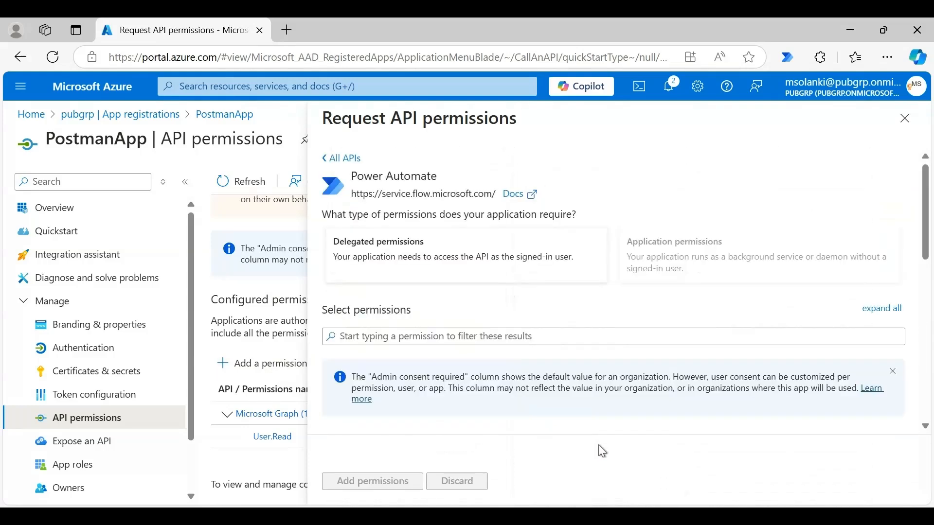
mouse_move(601, 467)
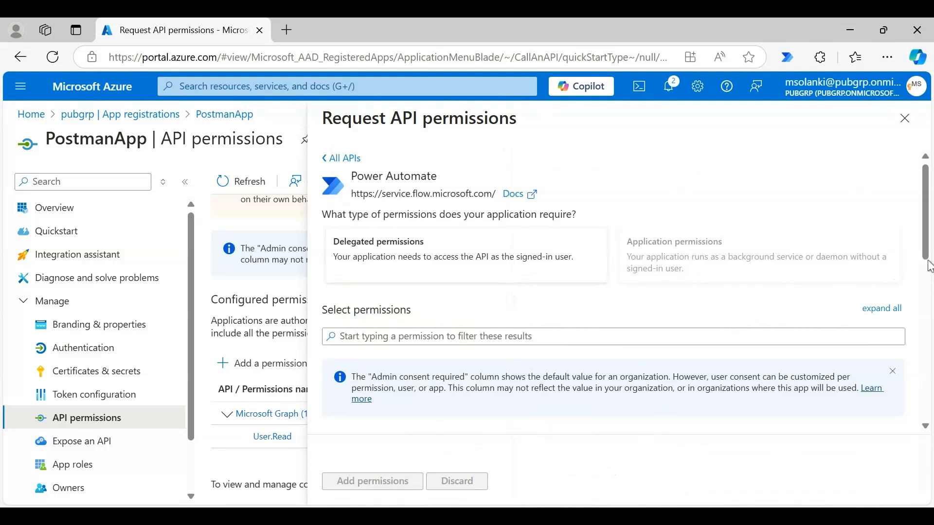
Add the delegated Power Automate User permission to PostmanApp.
scroll("down", 3)
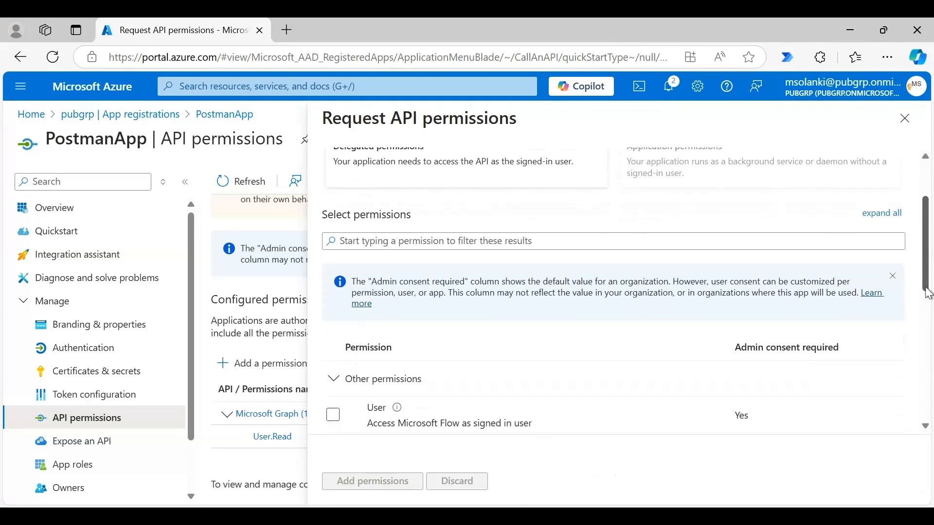
scroll("down", 3)
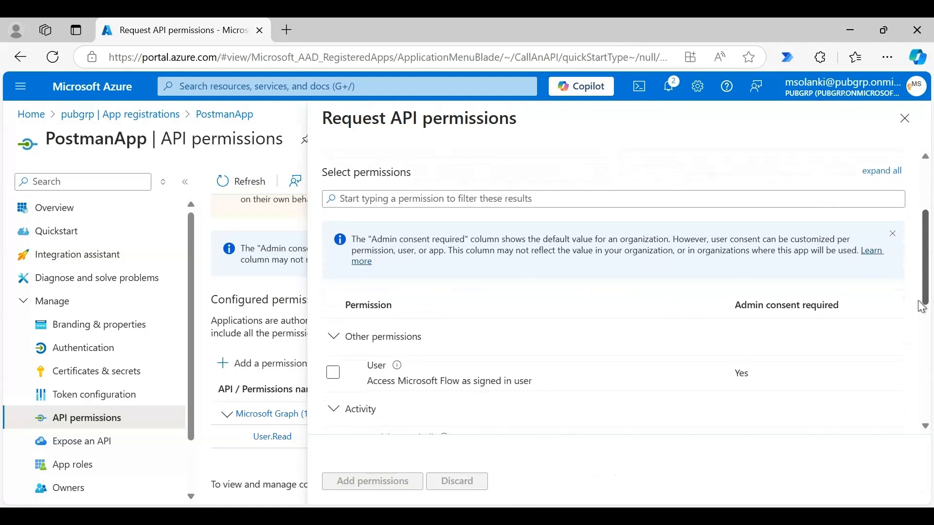
mouse_move(348, 387)
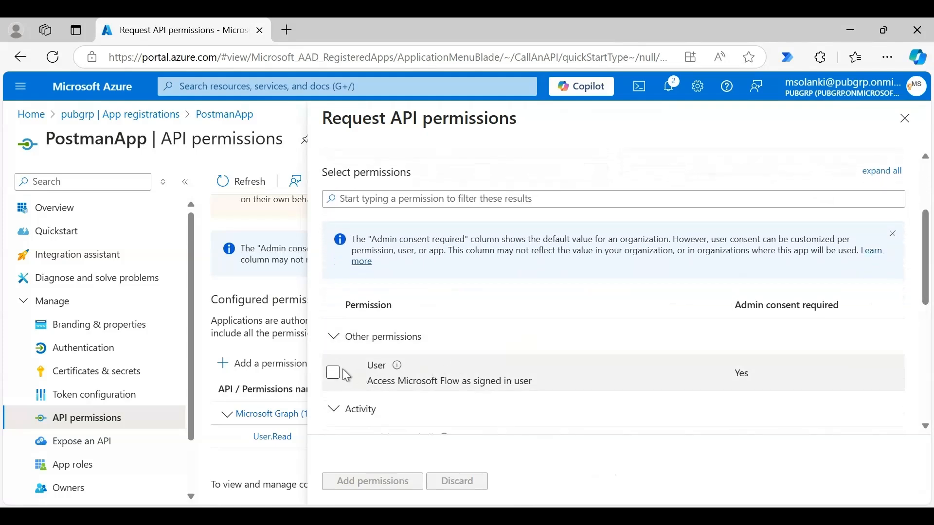
left_click(333, 371)
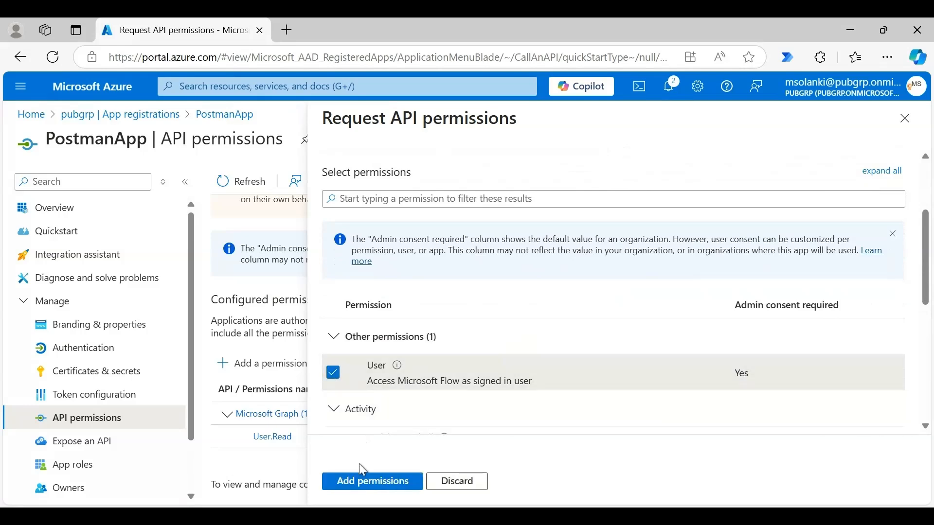
left_click(371, 481)
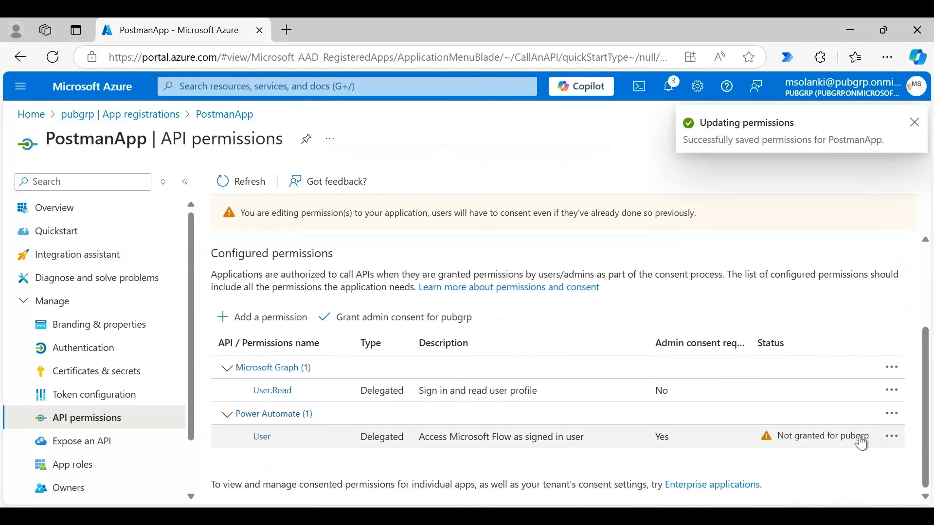
Grant admin consent for pubgrp on PostmanApp's permissions.
left_click(914, 122)
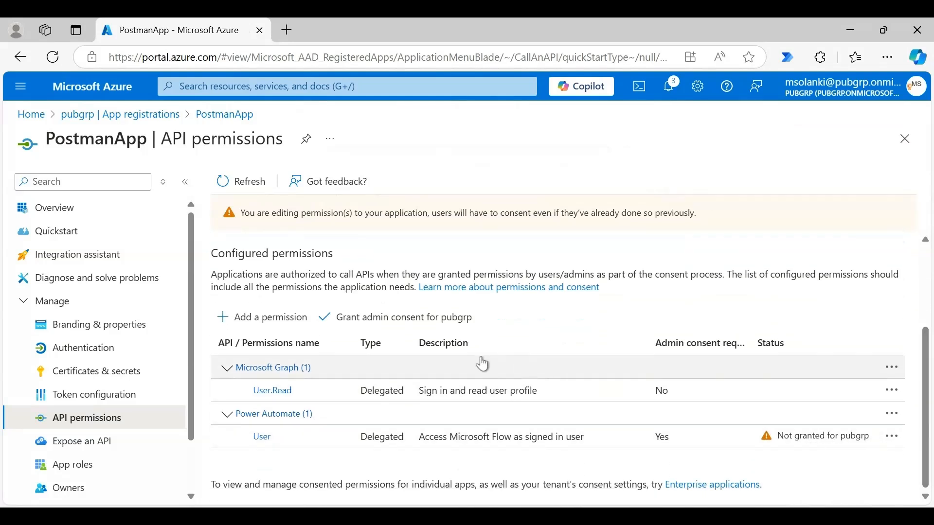
left_click(395, 317)
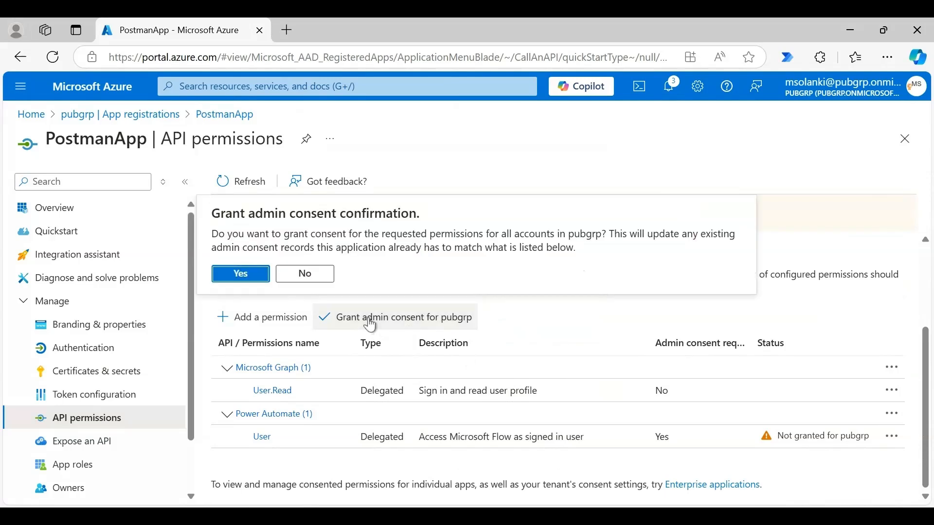
left_click(239, 274)
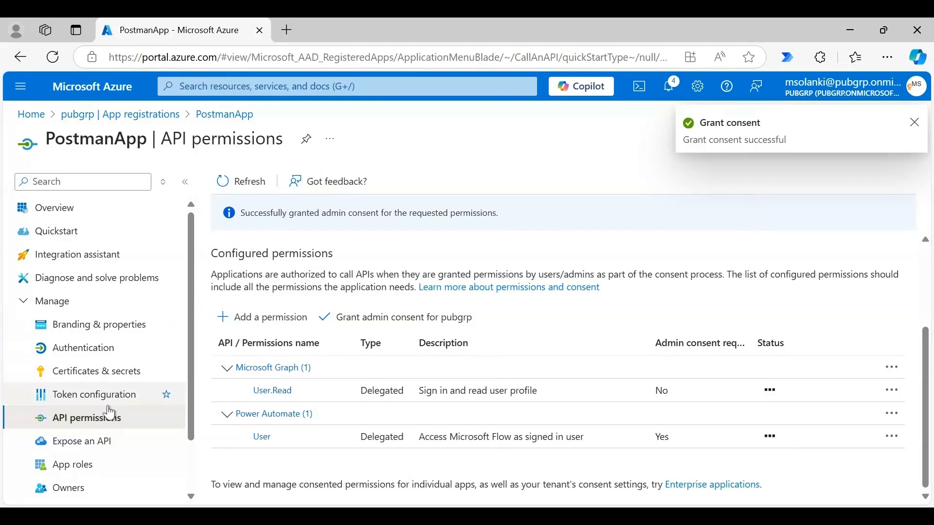
Add a new client secret described as 'client secret' to PostmanApp.
left_click(96, 372)
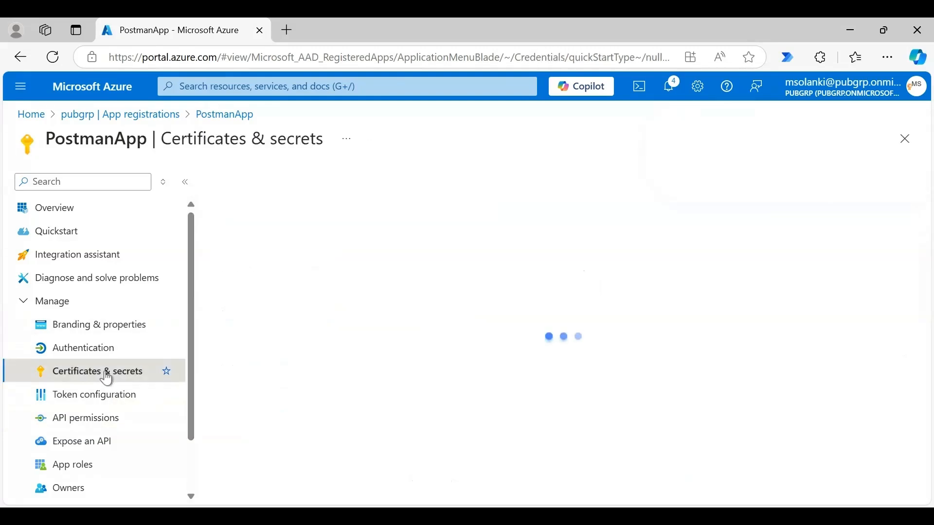
left_click(97, 372)
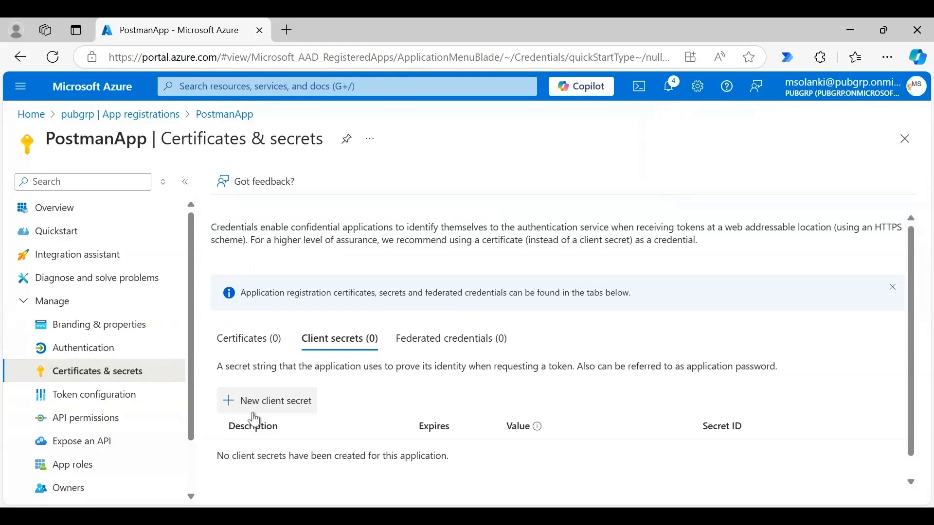
left_click(268, 401)
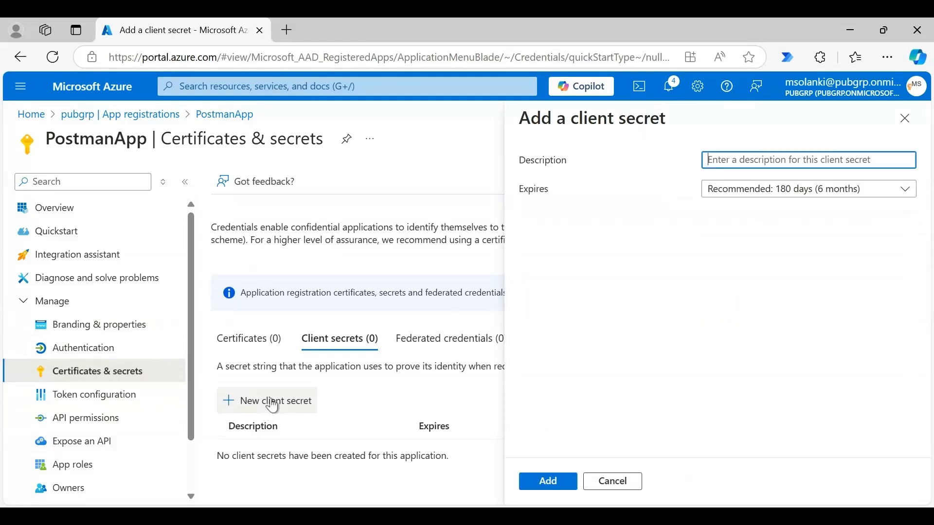
mouse_move(688, 227)
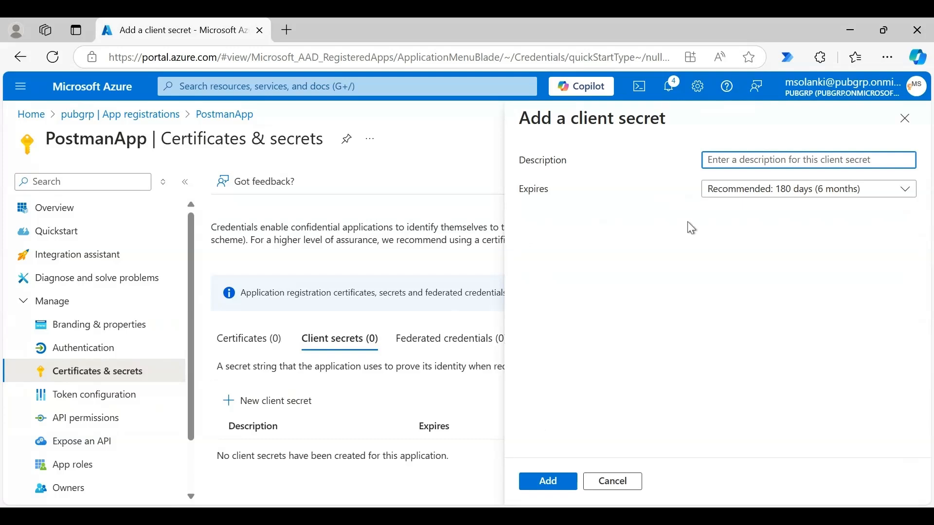
type("client secr")
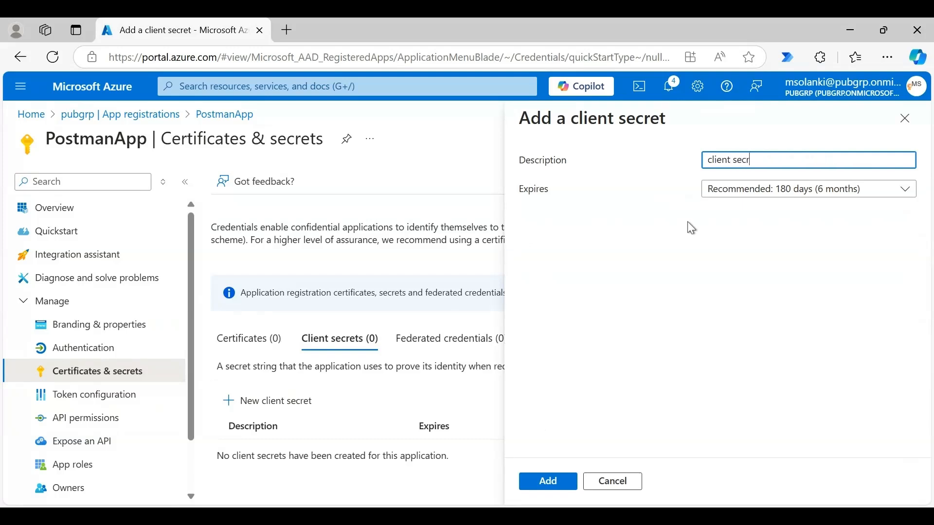
type("et")
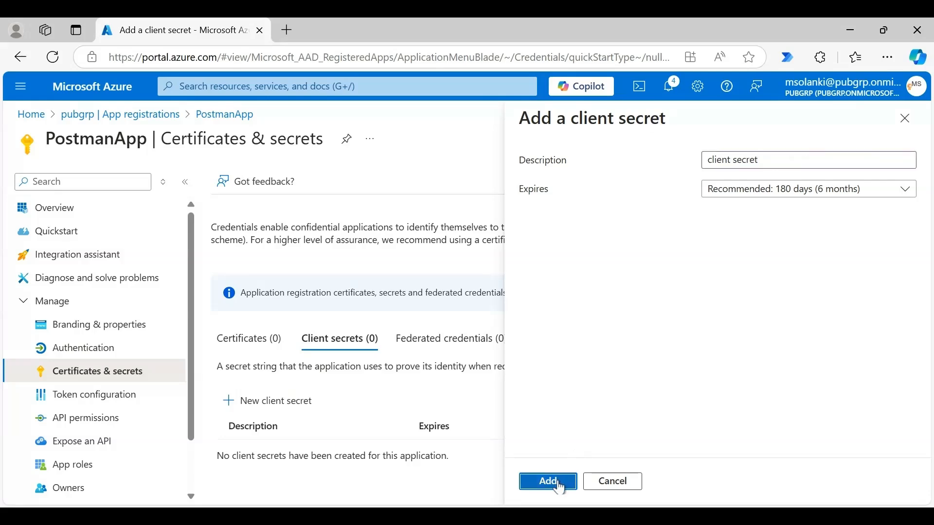
left_click(547, 480)
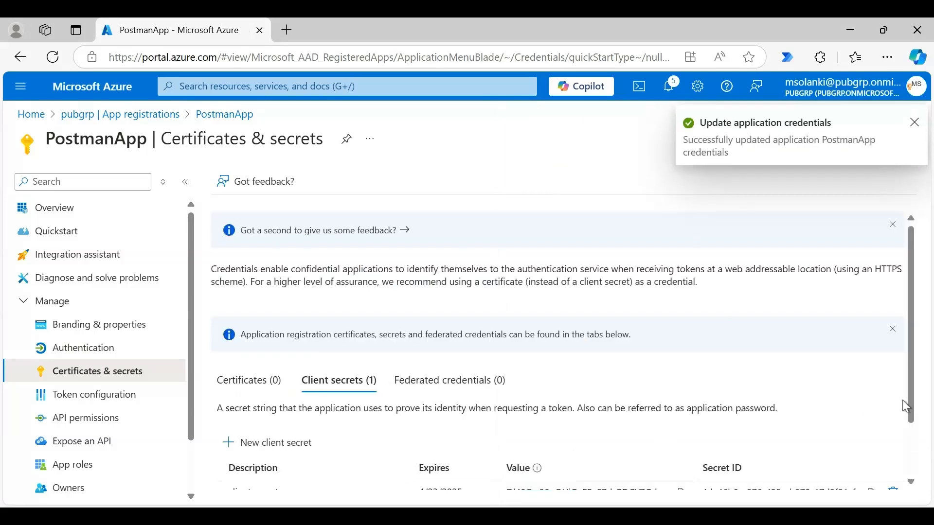
Copy the new client secret's value.
scroll("down", 3)
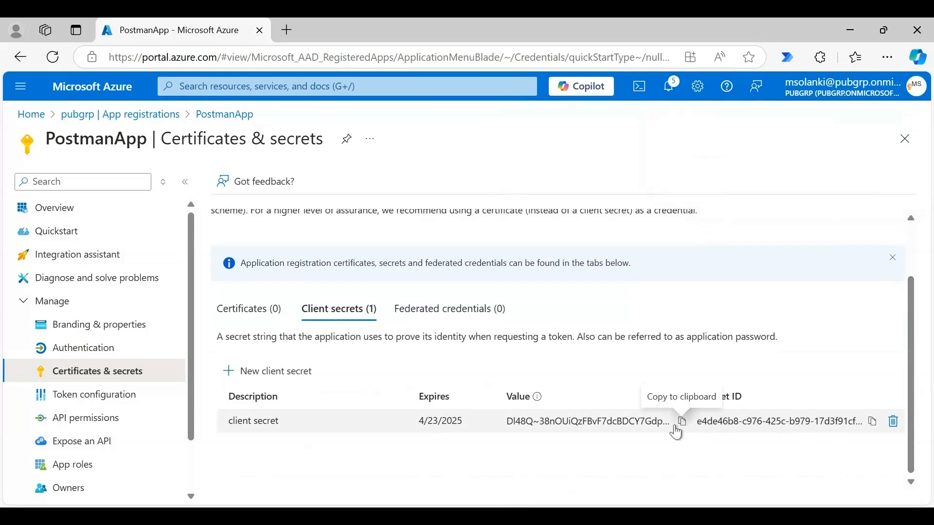
left_click(681, 420)
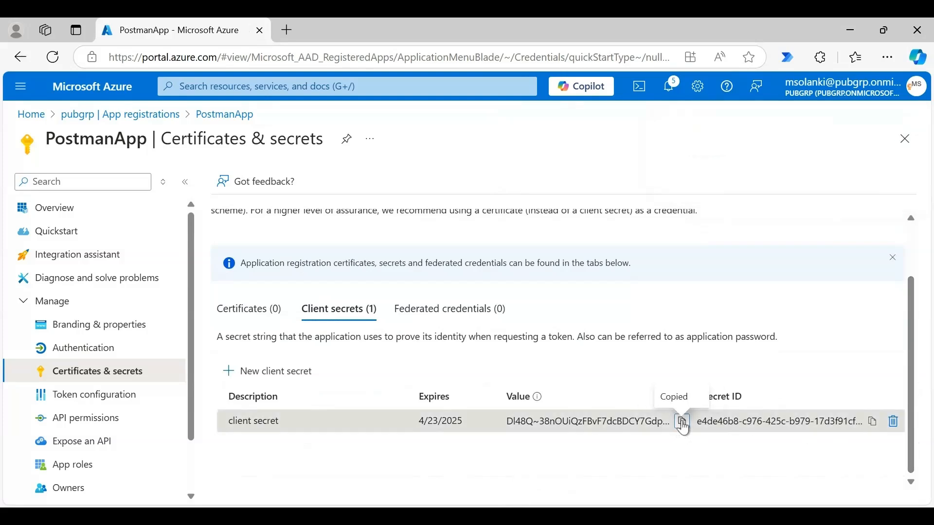
mouse_move(582, 468)
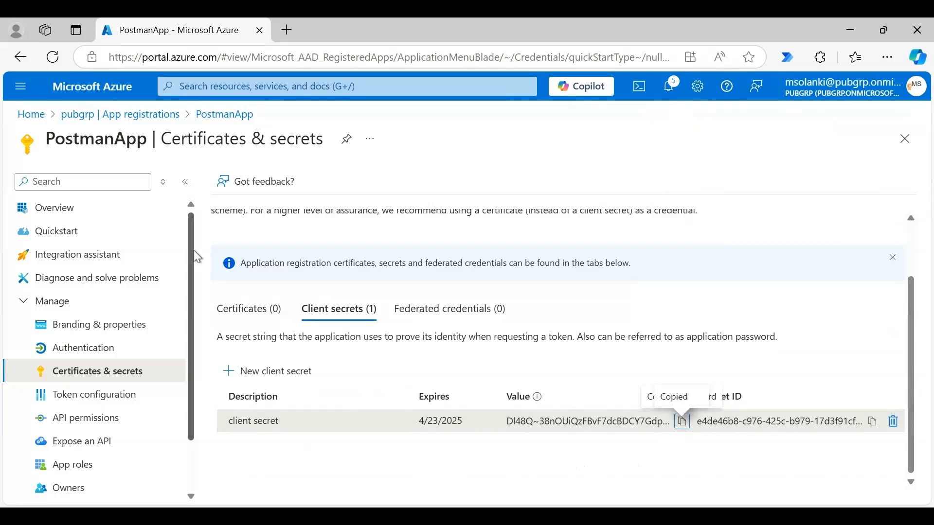
mouse_move(156, 230)
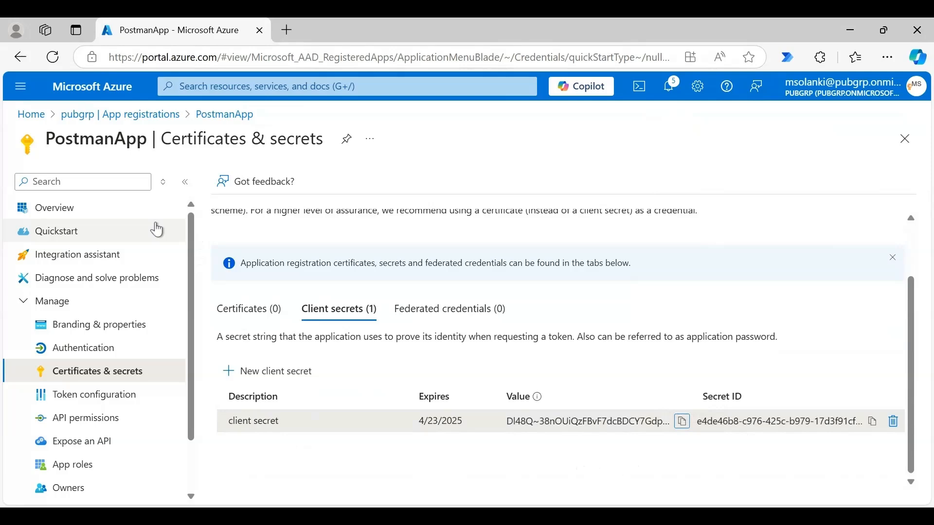
From Overview, reach PostmanApp's enterprise application and copy its Object ID.
left_click(55, 207)
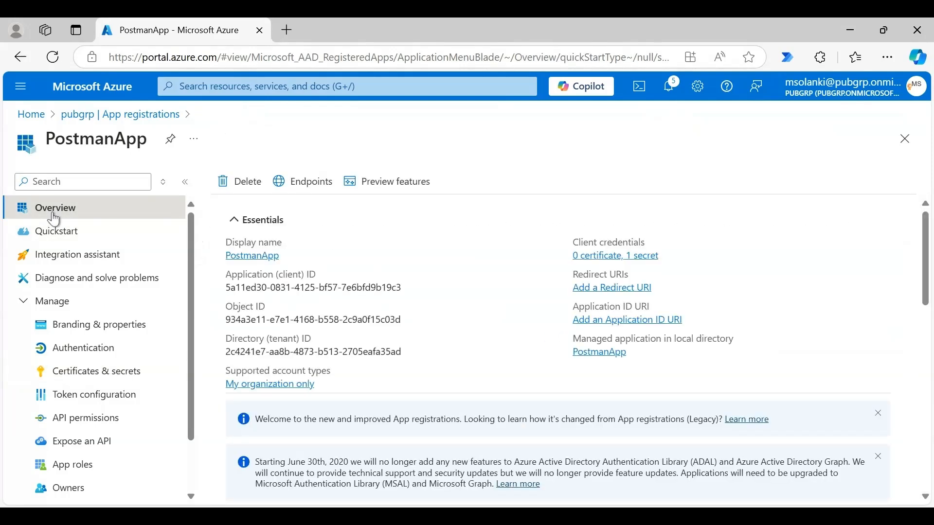
mouse_move(564, 333)
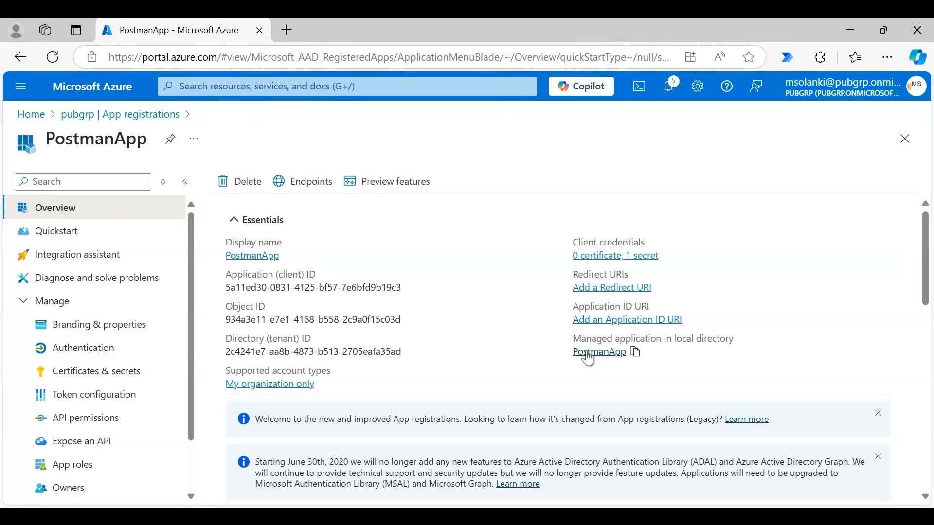
left_click(599, 352)
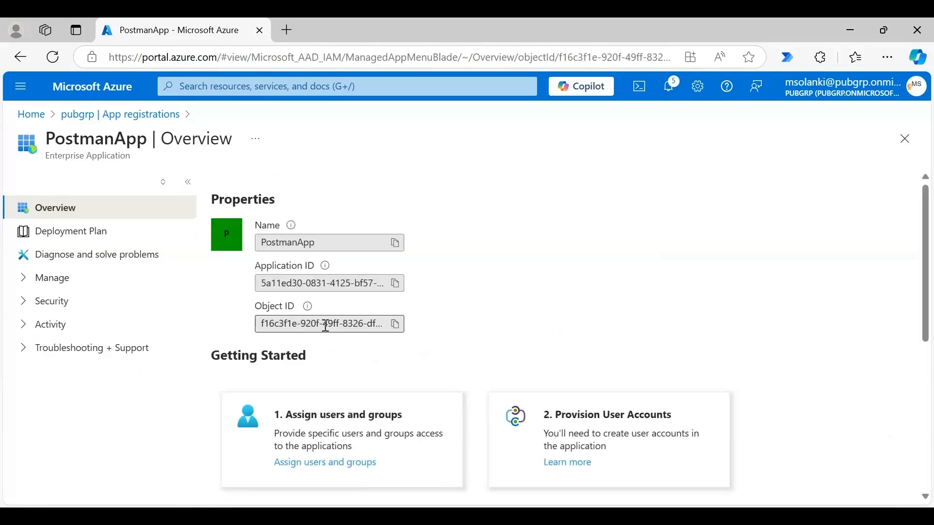
left_click(395, 324)
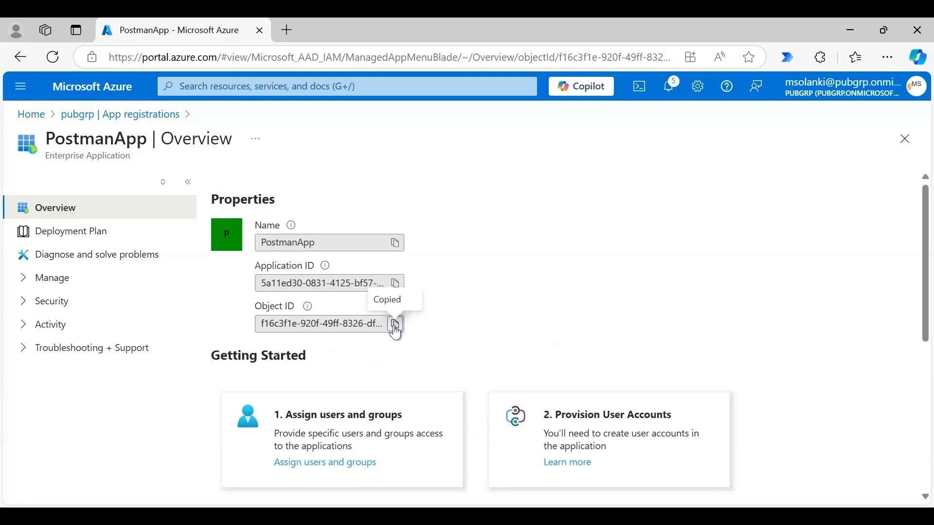
mouse_move(497, 430)
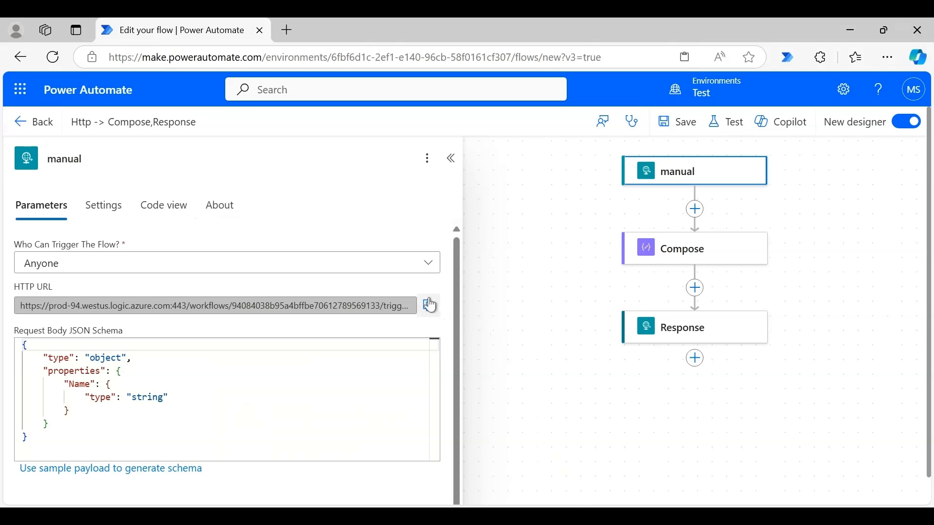
Allow only specific tenant users, listing object ID f16c3f1e-920f-49ff-8326-df58e5d2a989, and save the flow.
left_click(428, 263)
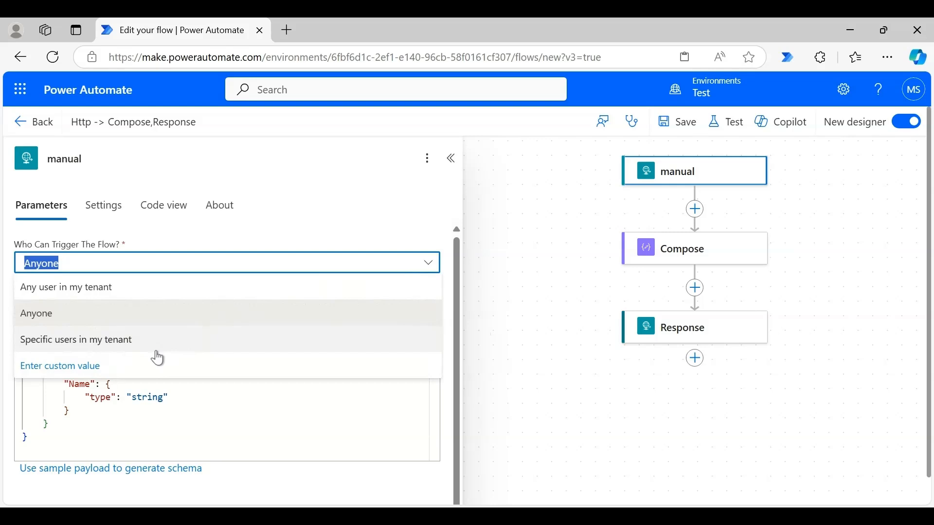
left_click(75, 340)
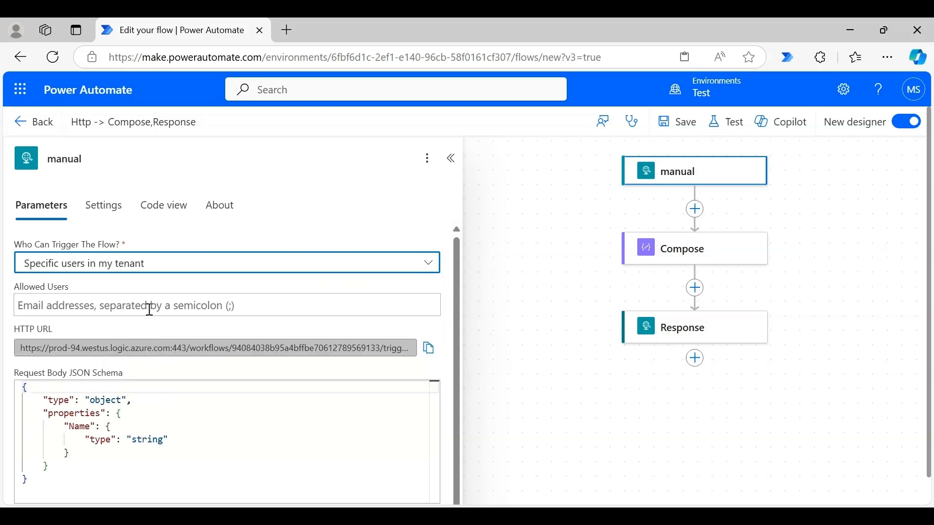
left_click(148, 305)
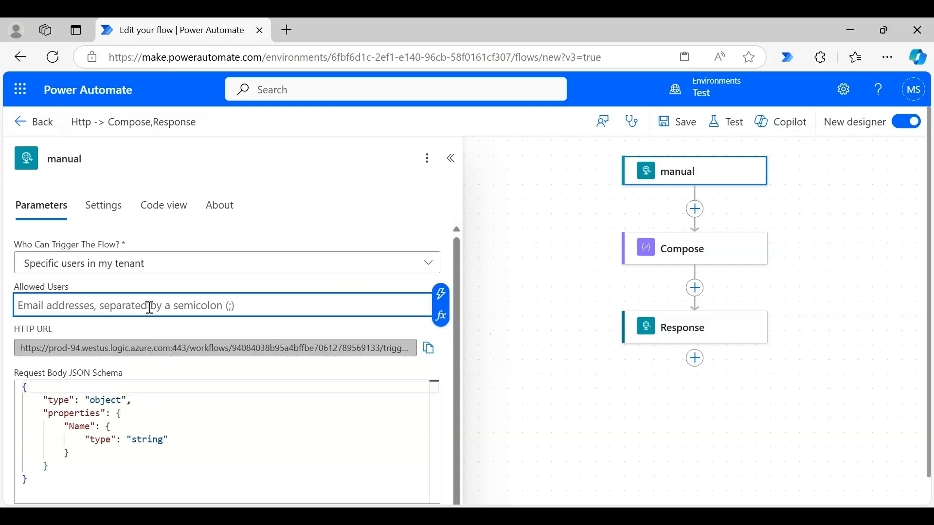
type("f16c3f1e-920f-49ff-8326-df58e5d2a989")
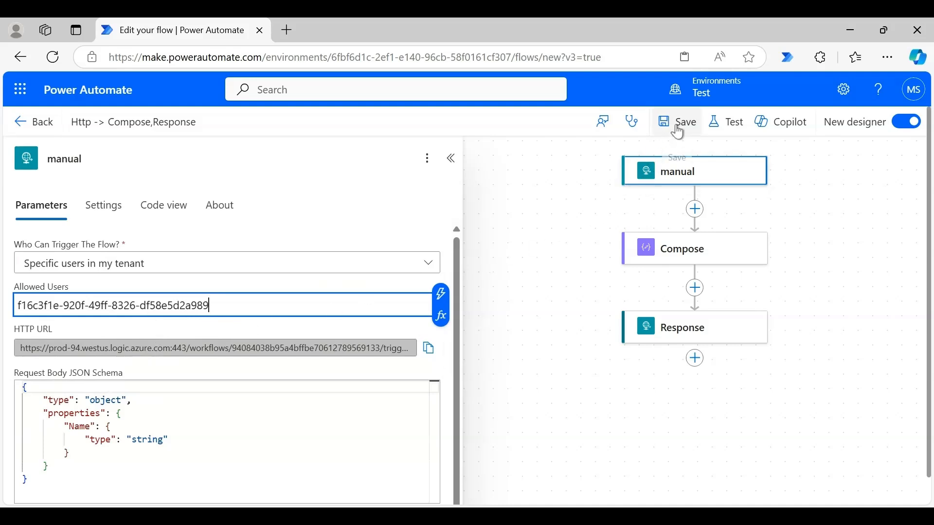
left_click(663, 122)
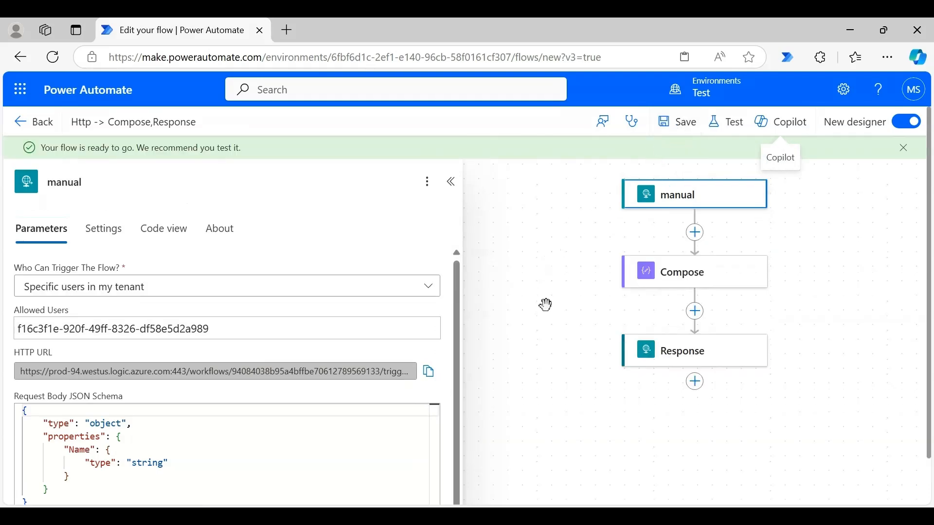
mouse_move(548, 484)
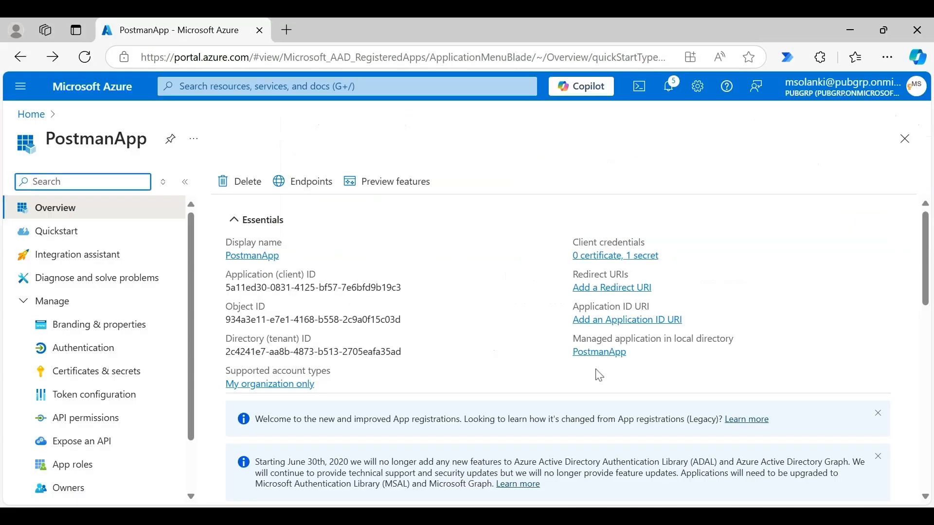
mouse_move(319, 347)
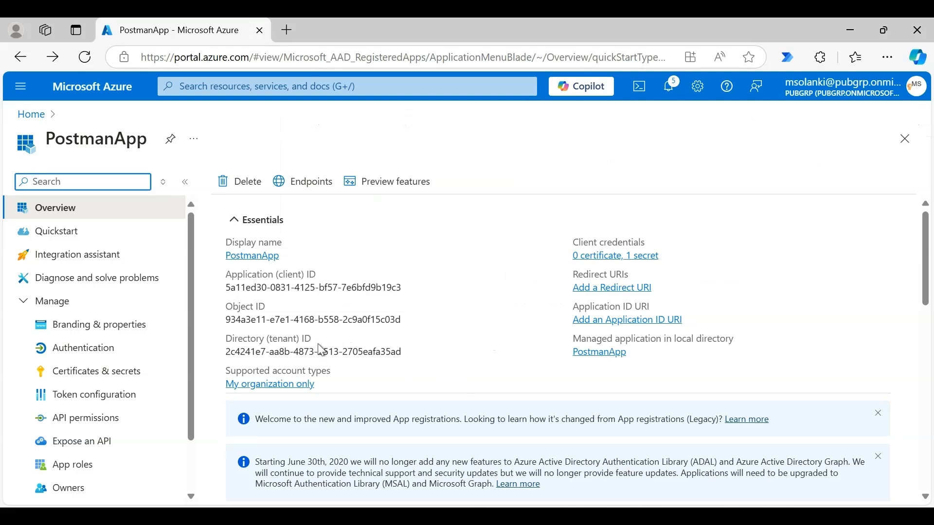
left_click(410, 352)
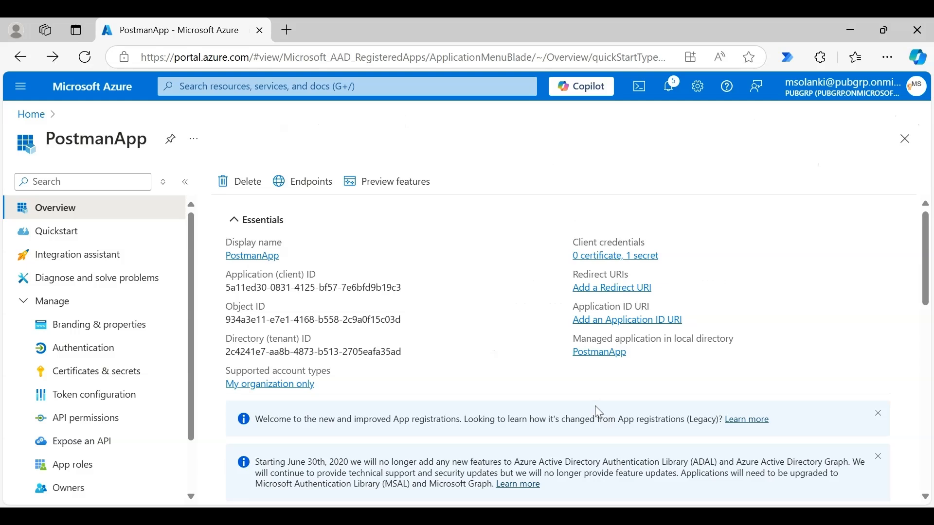
mouse_move(409, 287)
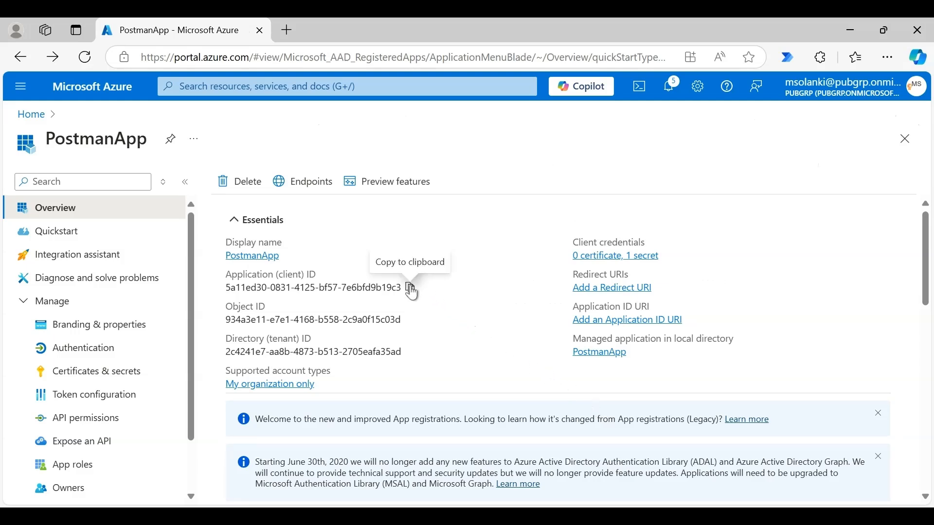
left_click(410, 287)
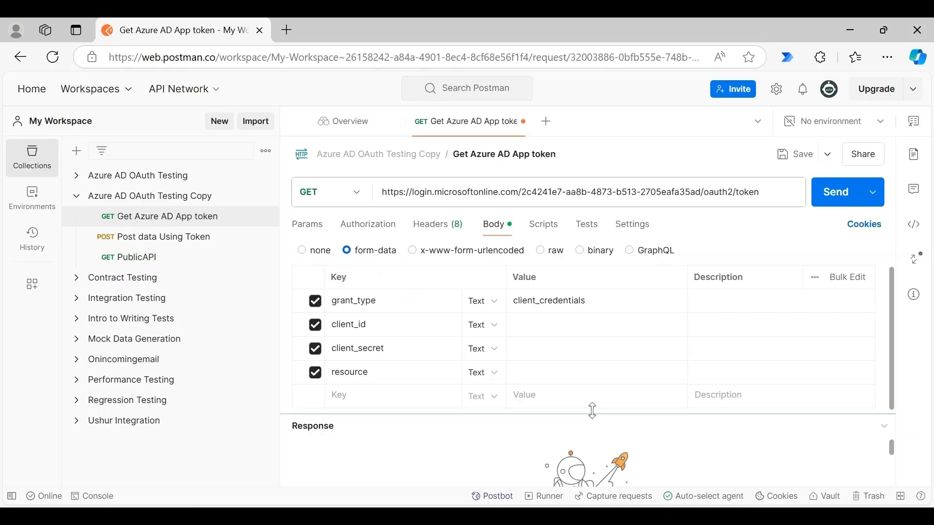
type("5a11ed30-0831-4125-bf57-7e6bfd9b19c3")
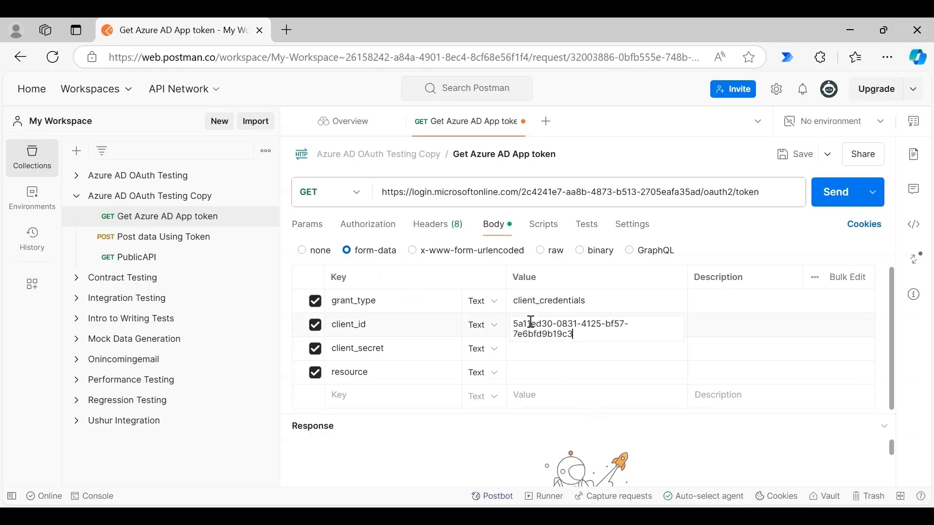
mouse_move(529, 352)
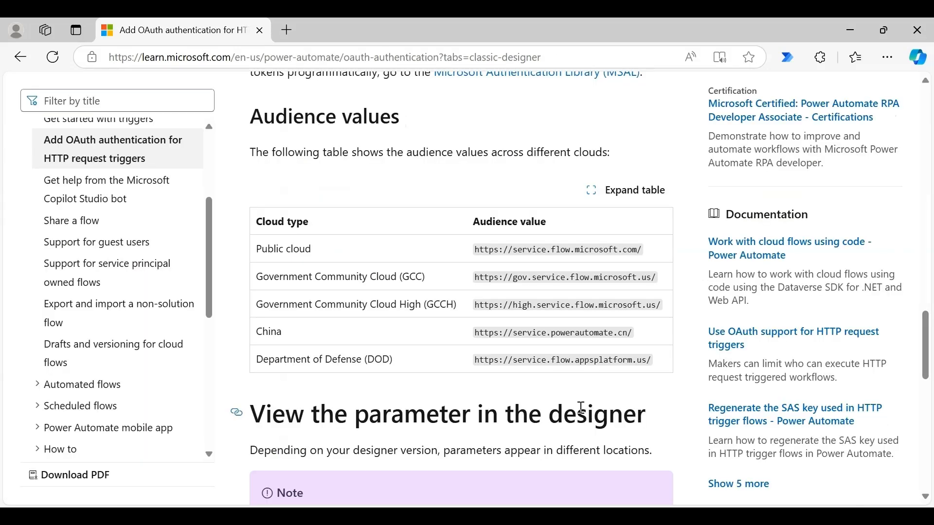
mouse_move(475, 261)
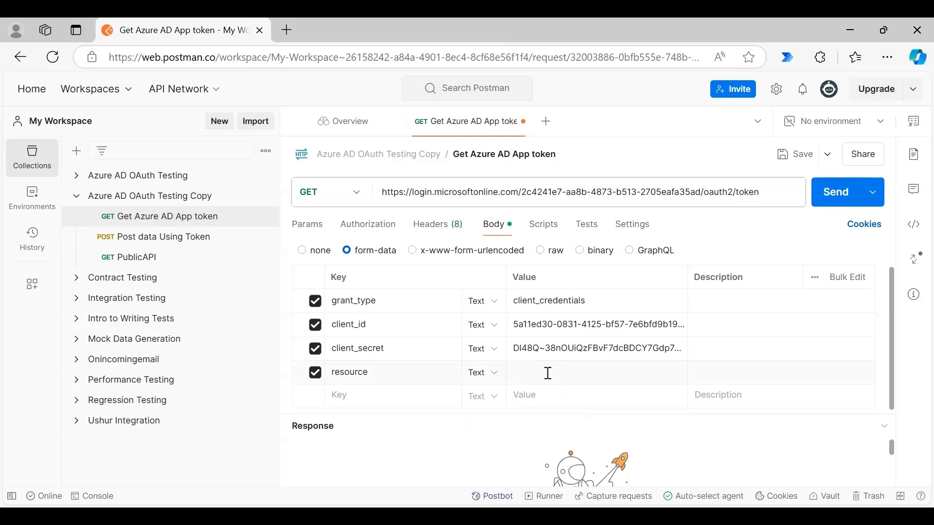
type("https://service.flow.microsoft.com/")
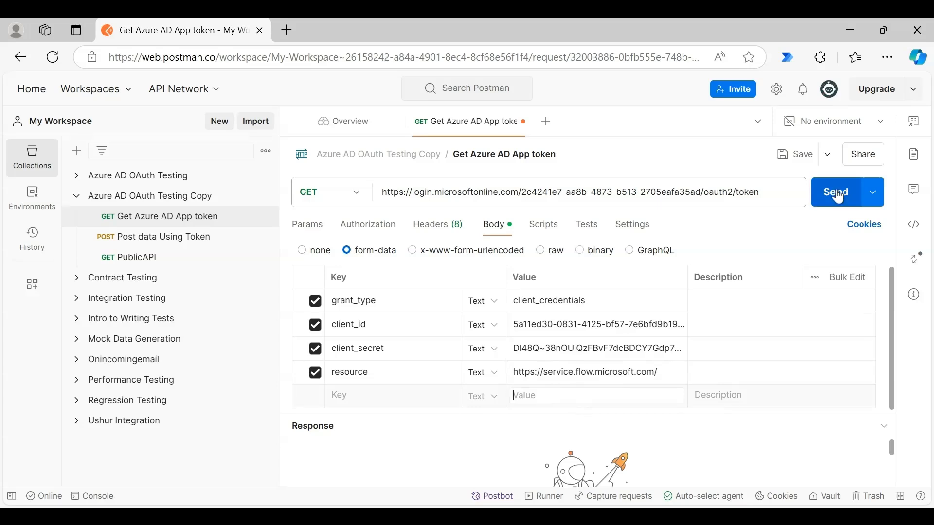
left_click(837, 193)
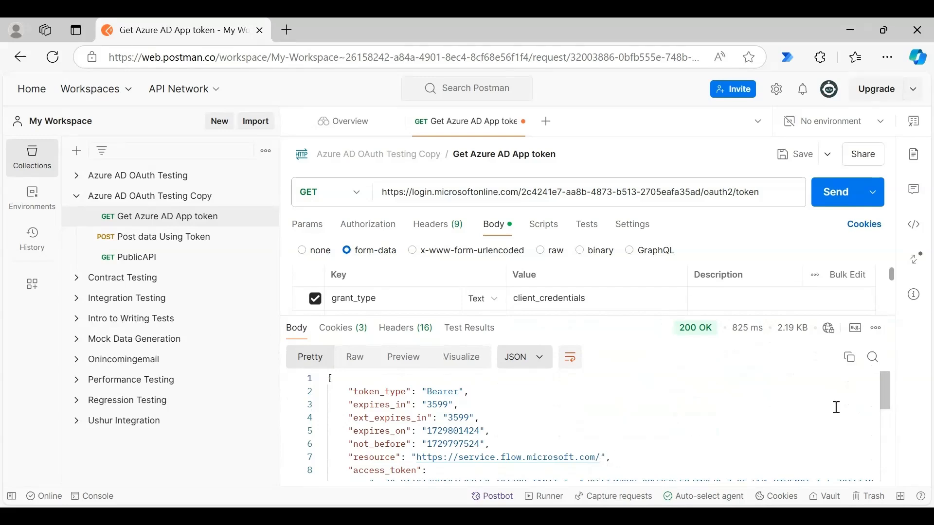
scroll("down", 3)
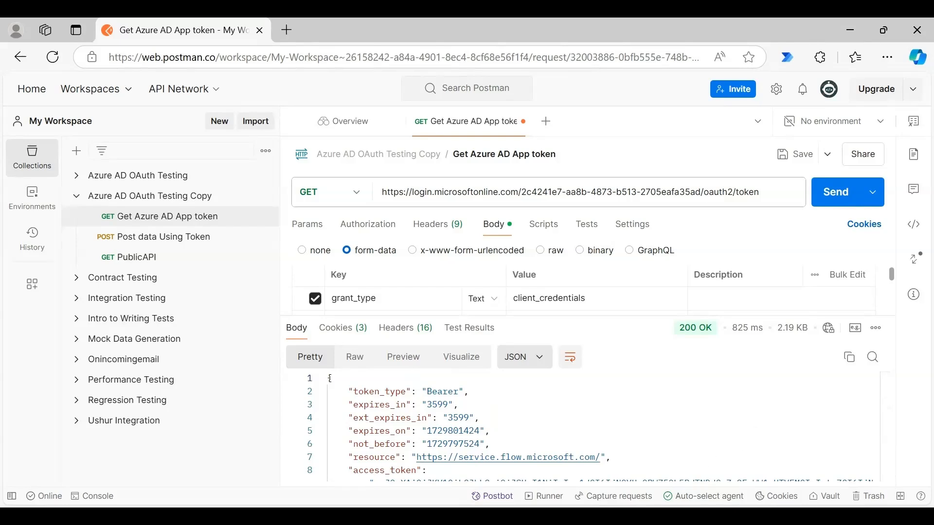
mouse_move(693, 479)
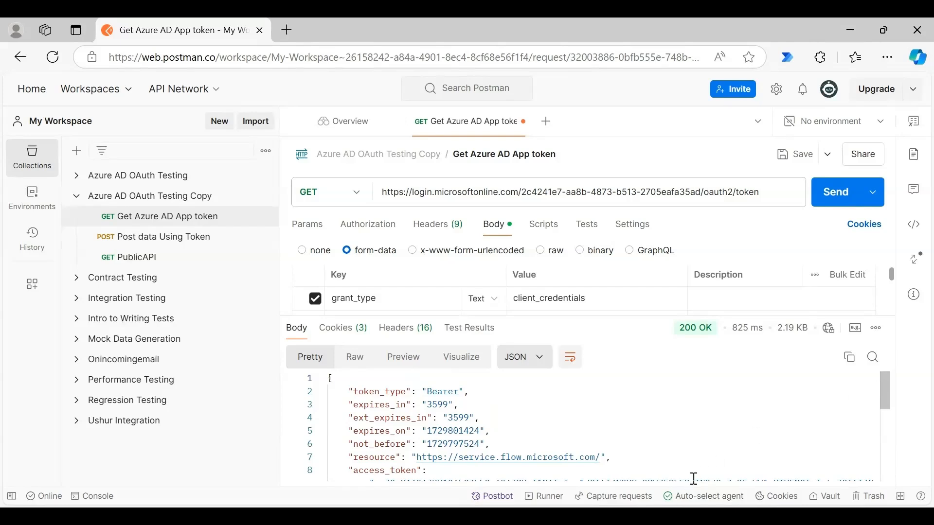
mouse_move(879, 396)
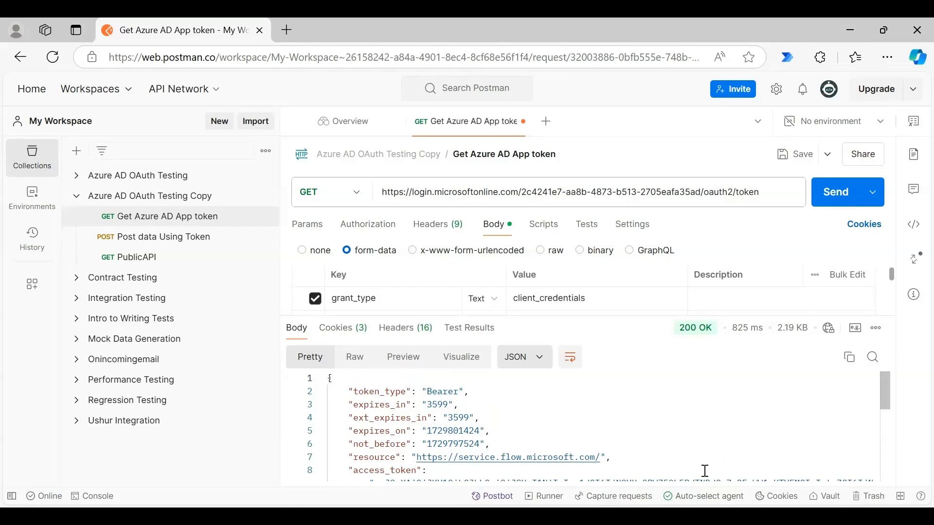
mouse_move(879, 388)
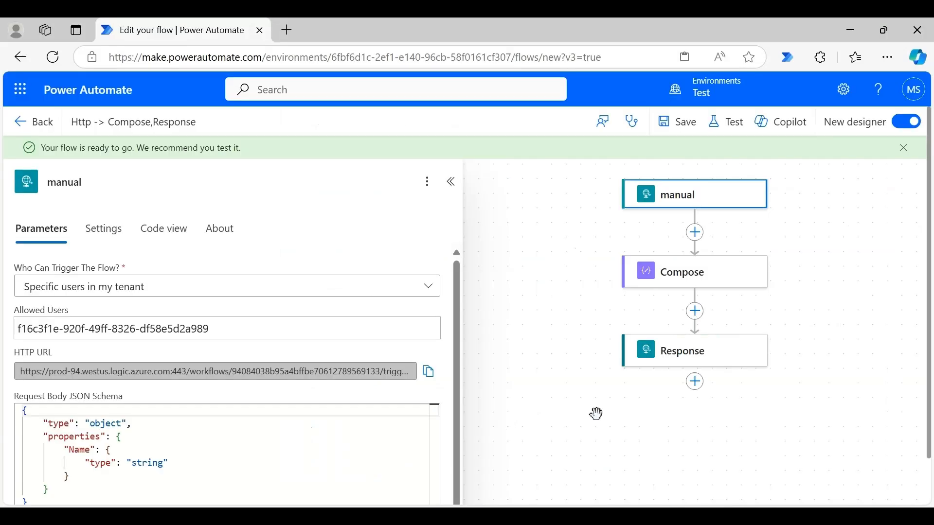
mouse_move(428, 371)
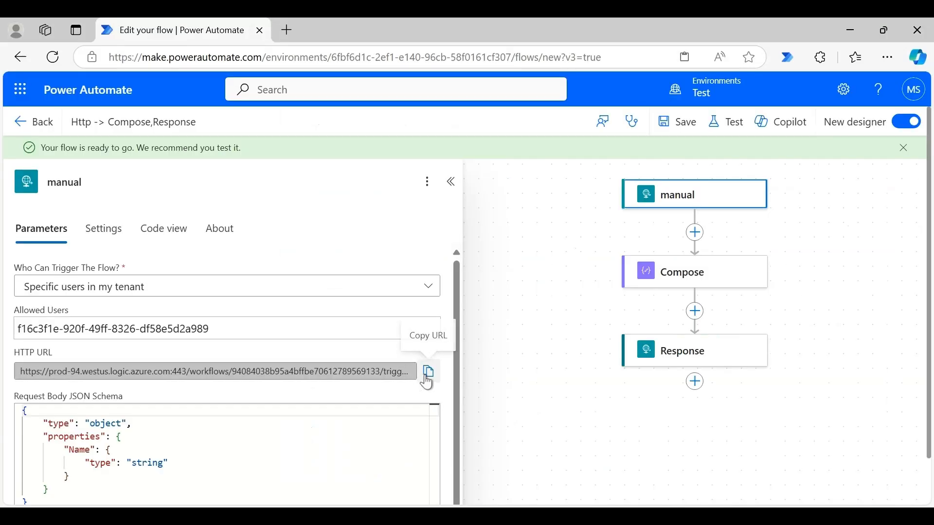
Copy the flow's trigger URL and set the POST request's authorization to Bearer Token.
left_click(428, 371)
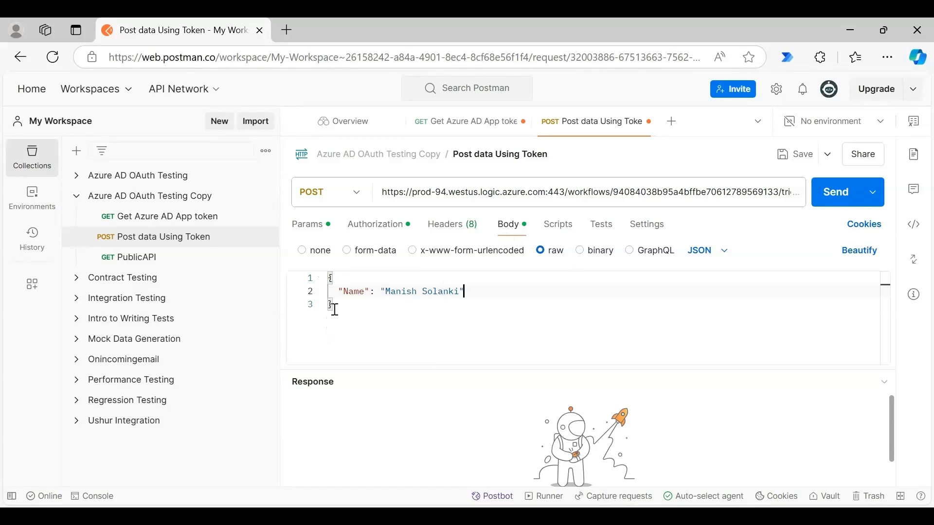
left_click(376, 224)
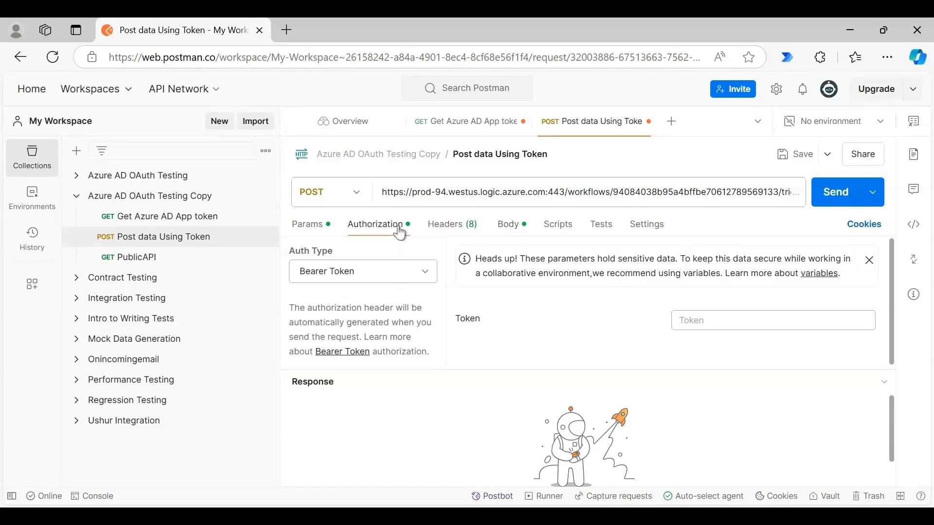
left_click(362, 272)
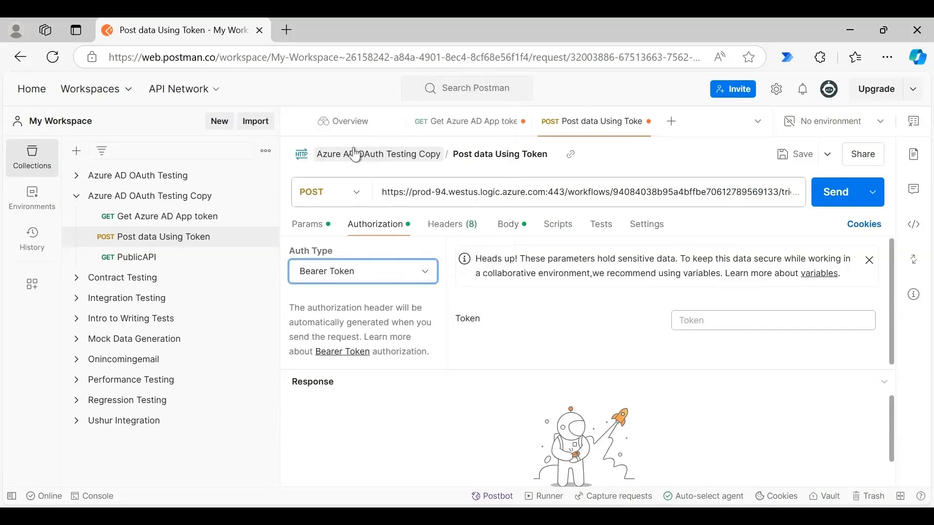
left_click(772, 320)
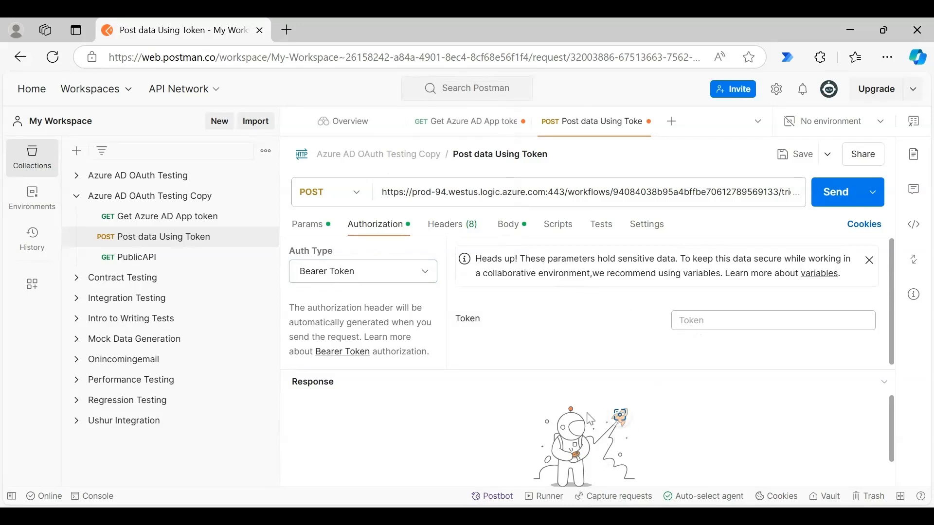
Select the access_token value from the token request's response.
left_click(167, 216)
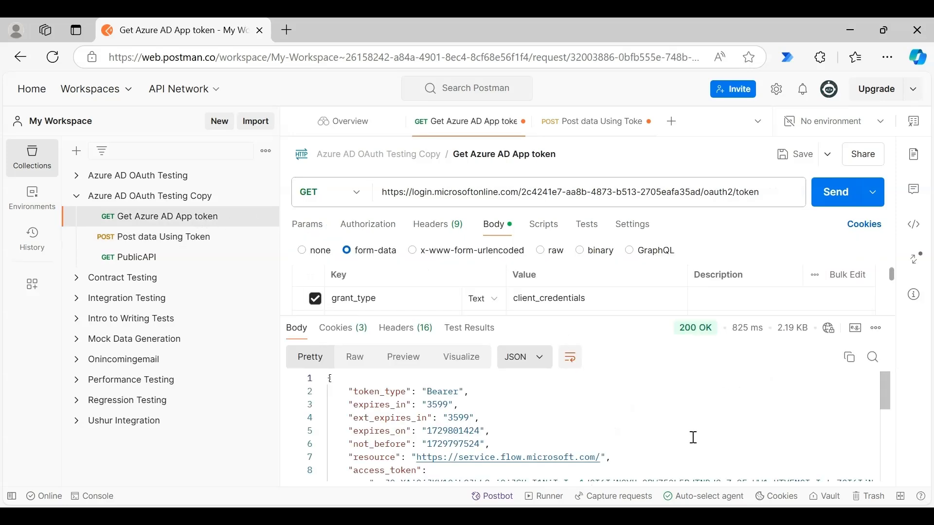
scroll("down", 3)
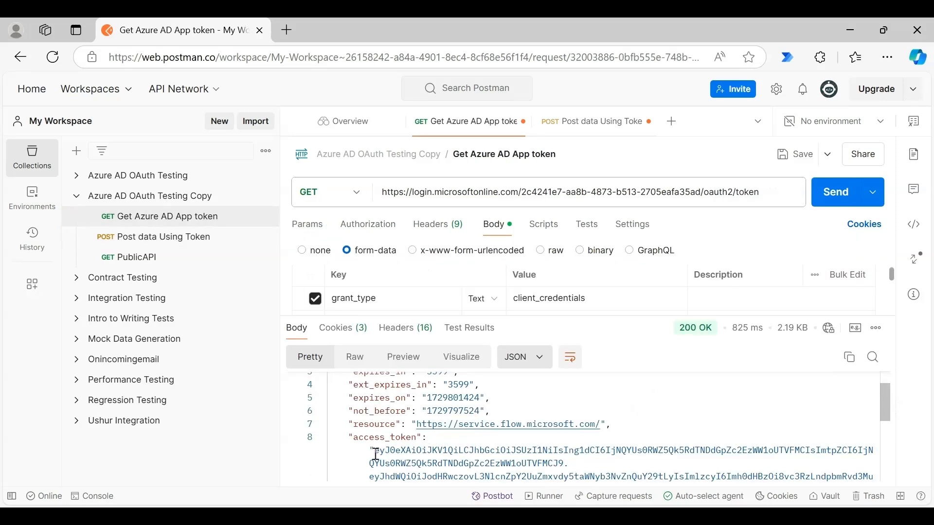
left_click_drag(374, 451, 374, 475)
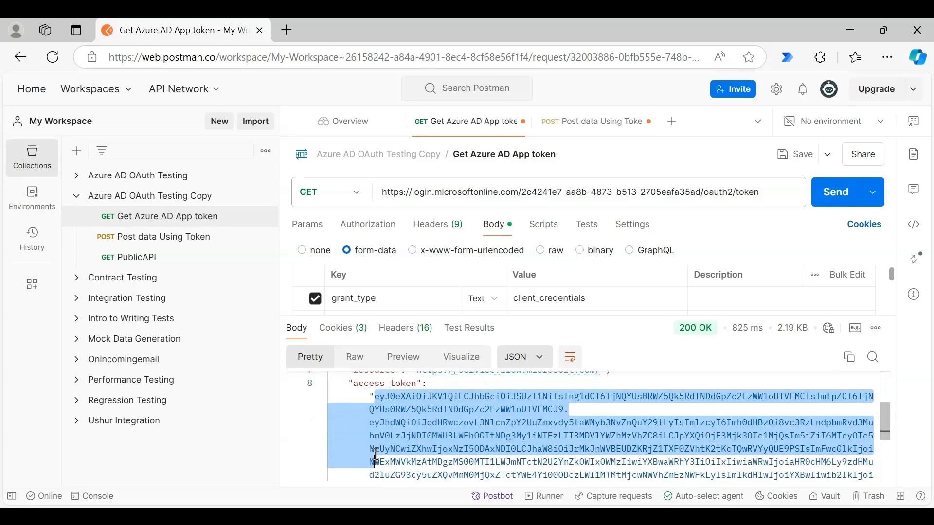
scroll("down", 3)
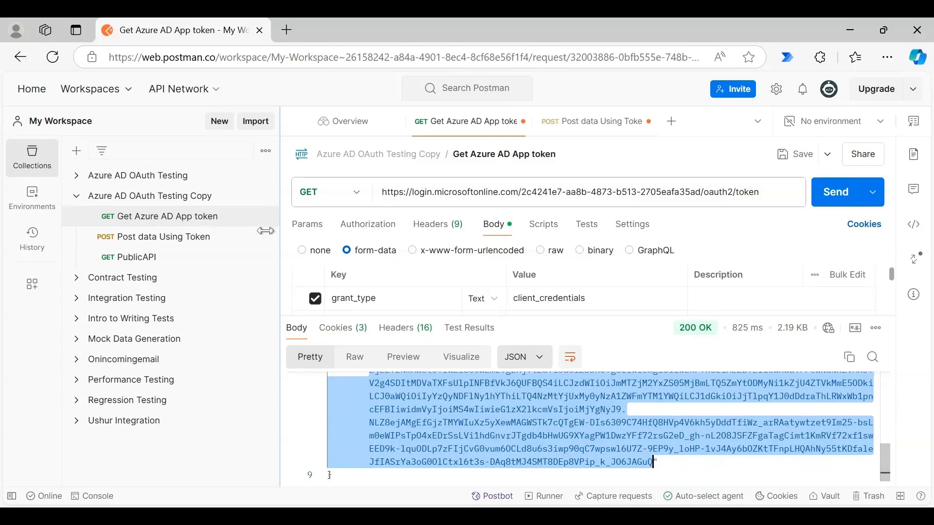
Send the Post data Using Token request and get 200 OK with 'Hello Manish Solanki'.
left_click(163, 236)
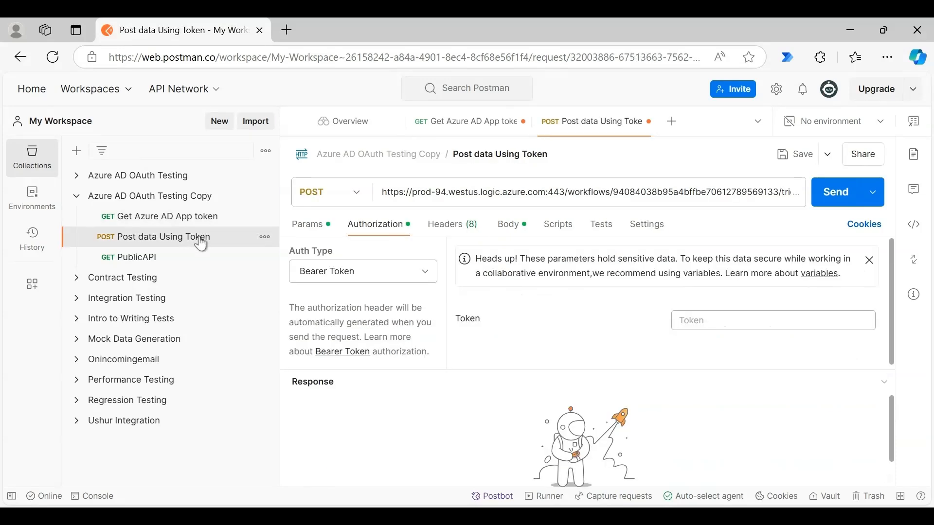
mouse_move(662, 319)
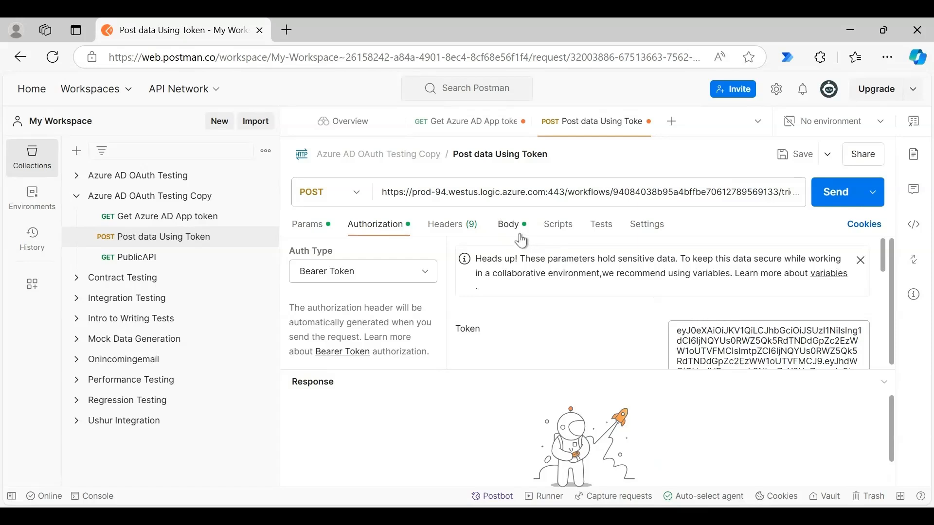
left_click(507, 223)
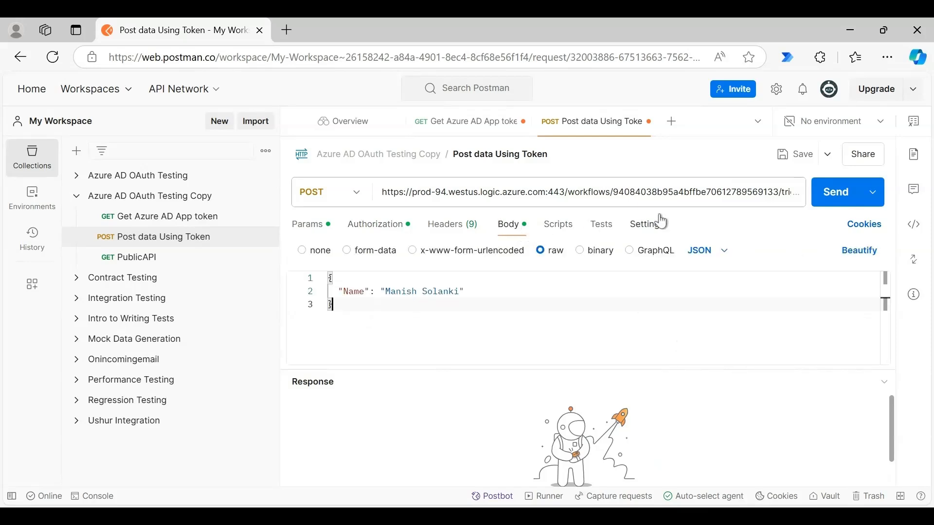
mouse_move(835, 199)
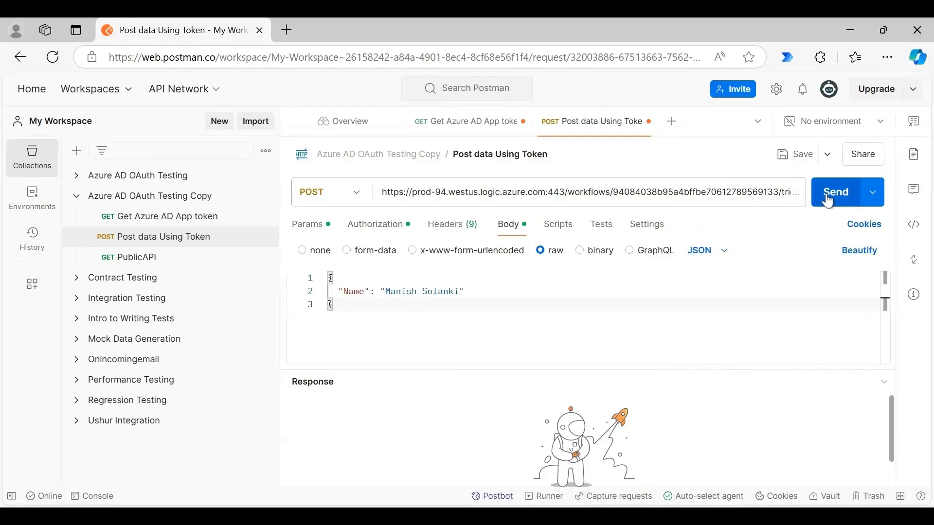
left_click(835, 192)
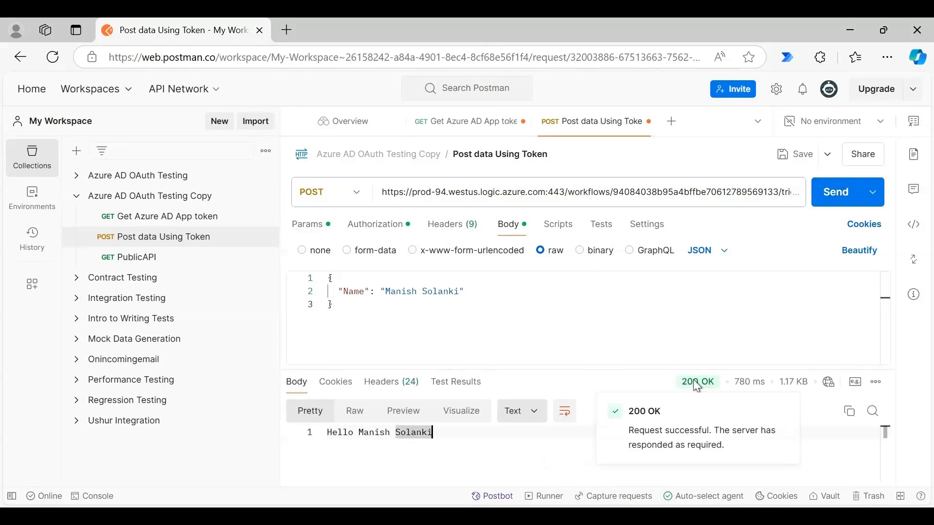
mouse_move(328, 448)
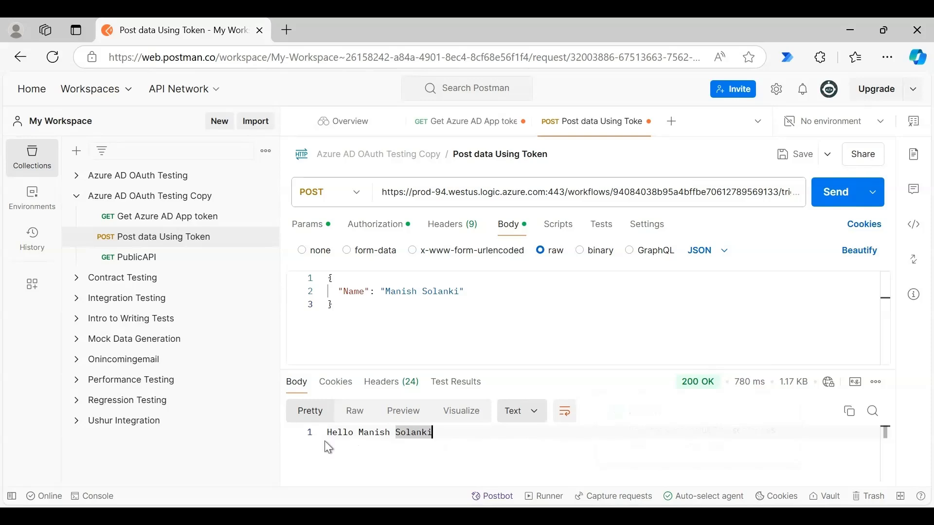
double_click(341, 432)
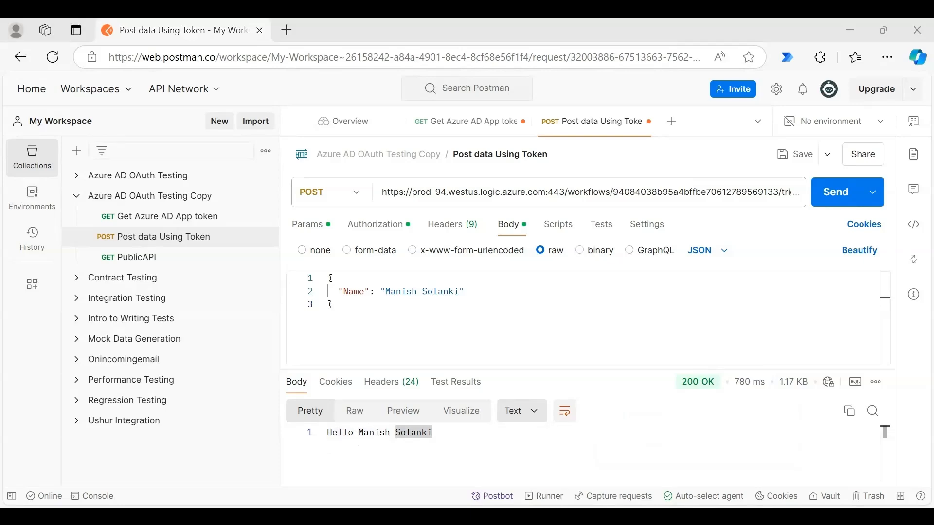
mouse_move(512, 439)
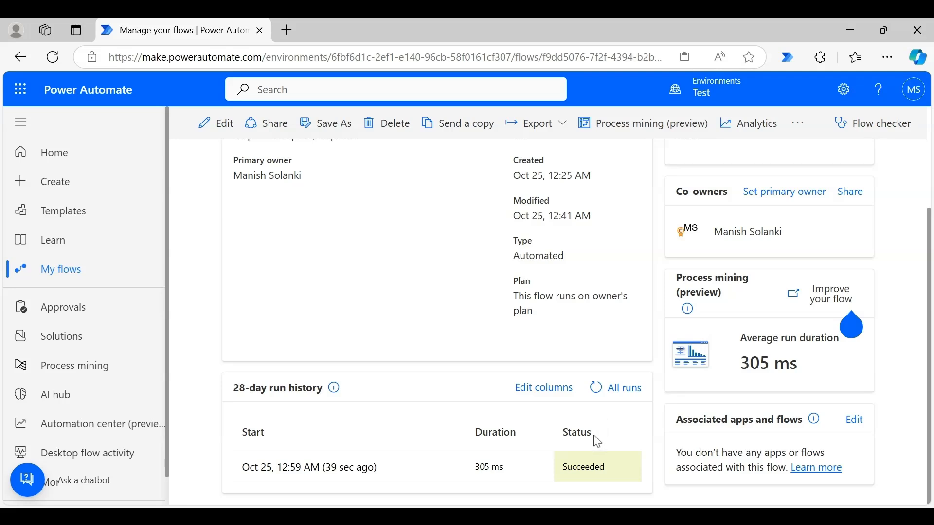
mouse_move(386, 484)
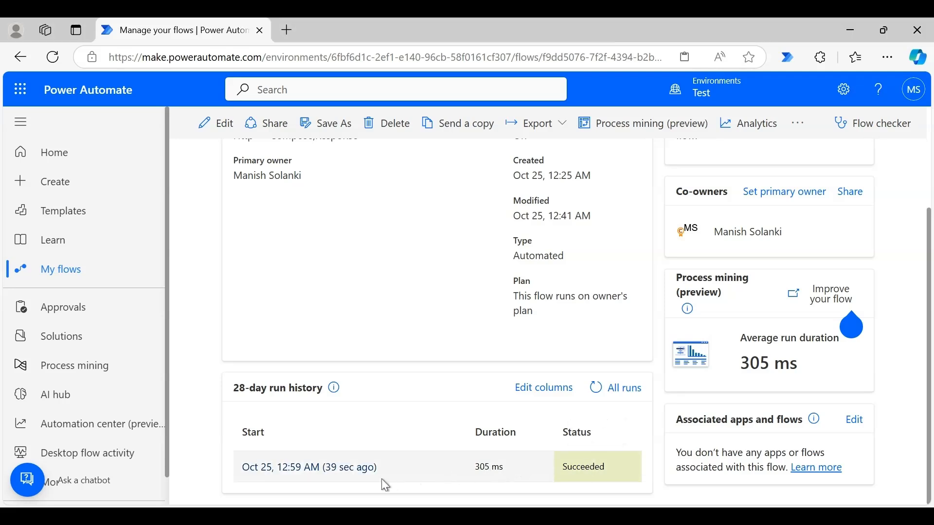
mouse_move(318, 473)
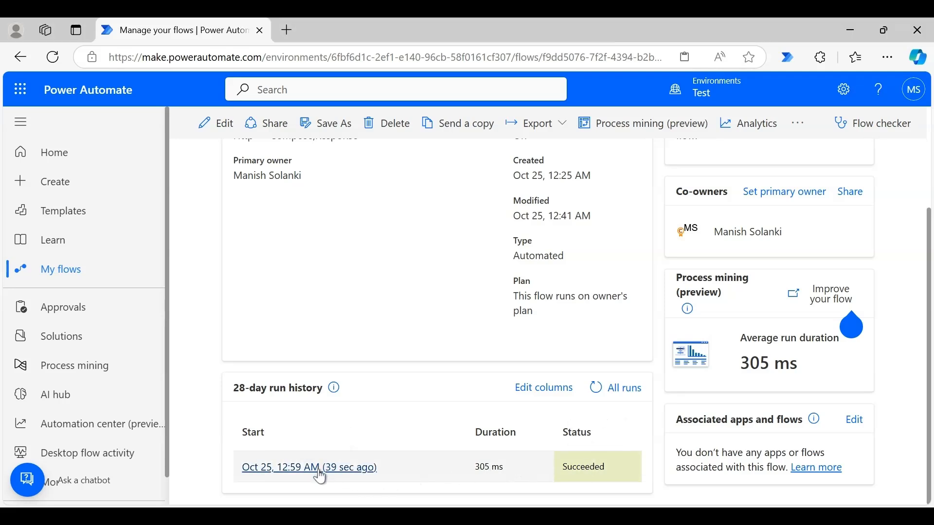
Review the latest run's trigger inputs, Compose output and Response with status 200 'Hello Manish Solanki'.
left_click(310, 467)
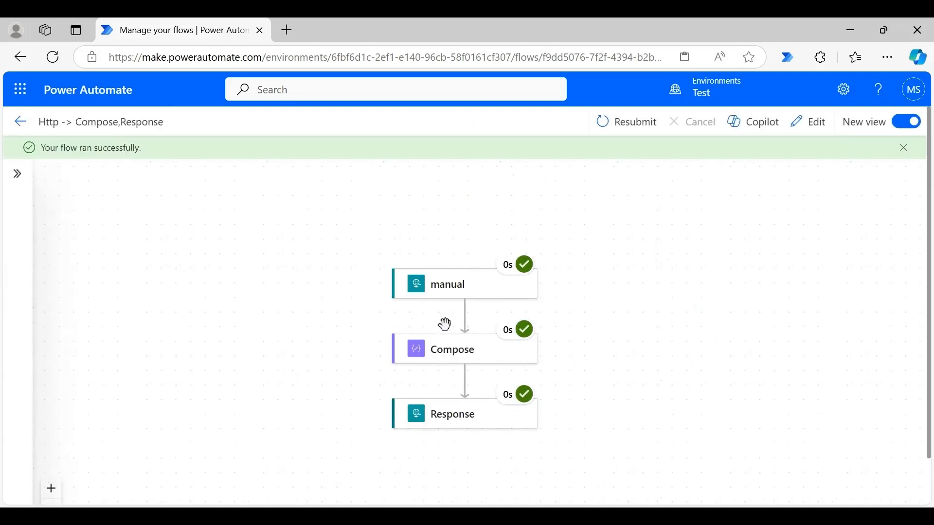
left_click(447, 284)
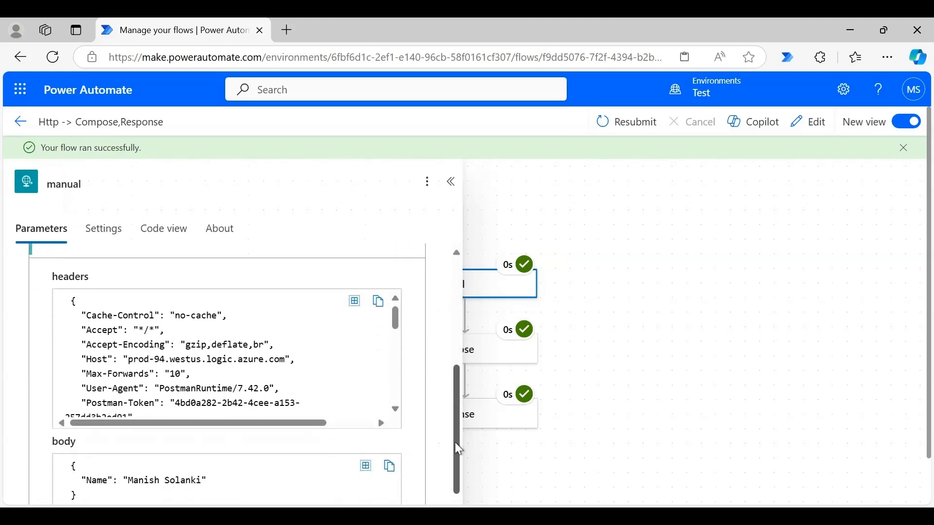
scroll("down", 3)
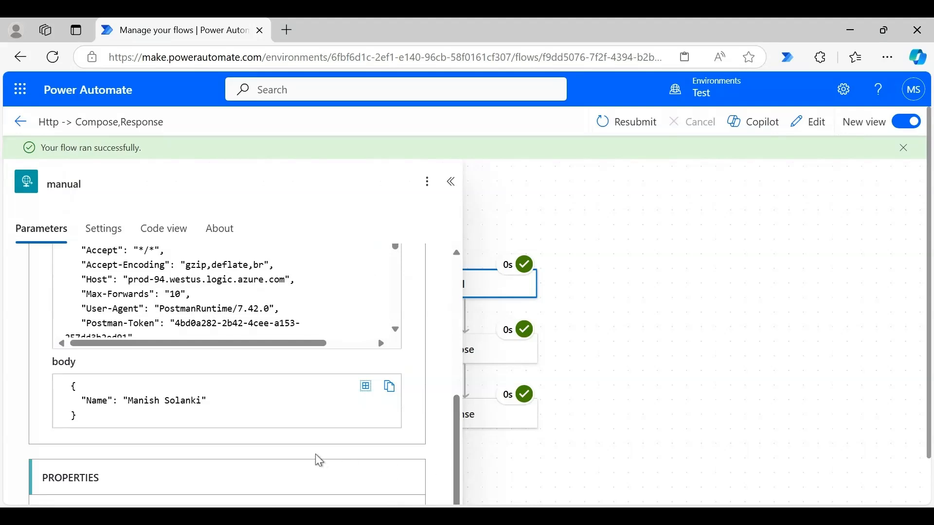
mouse_move(453, 365)
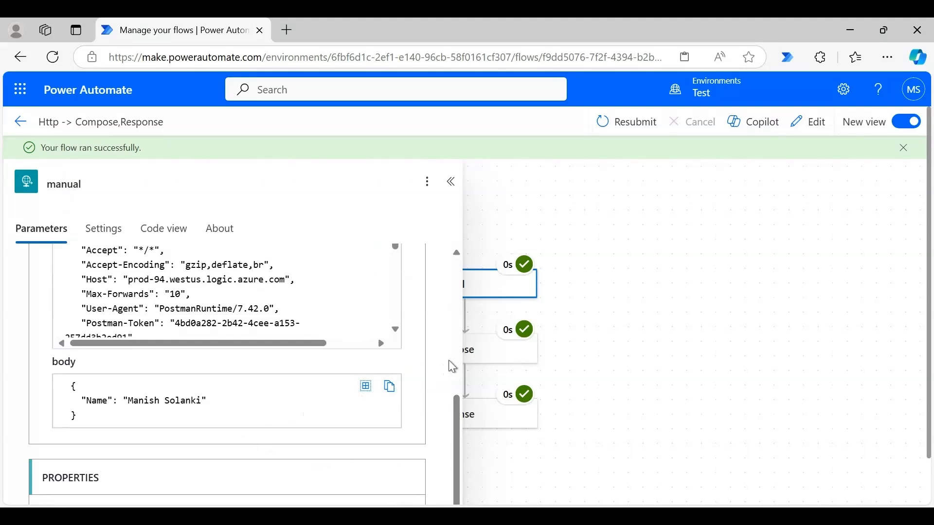
left_click(474, 350)
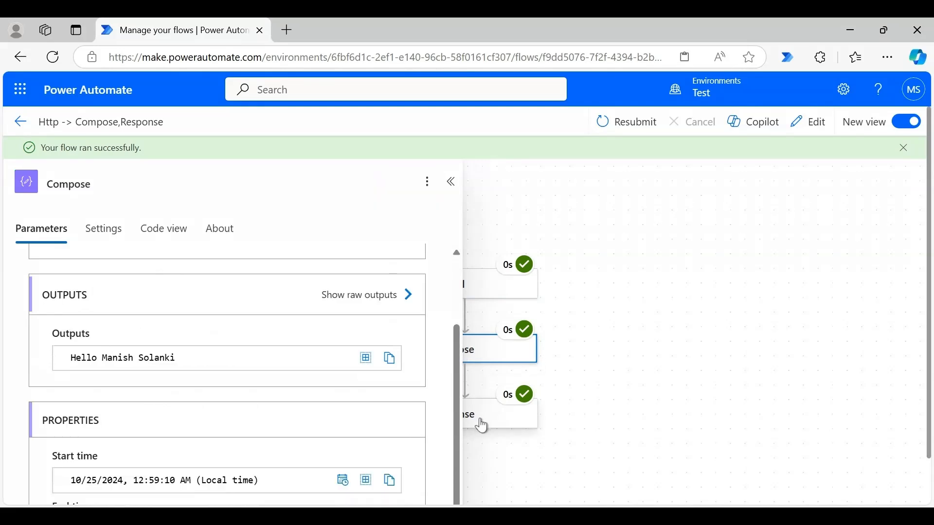
left_click(489, 414)
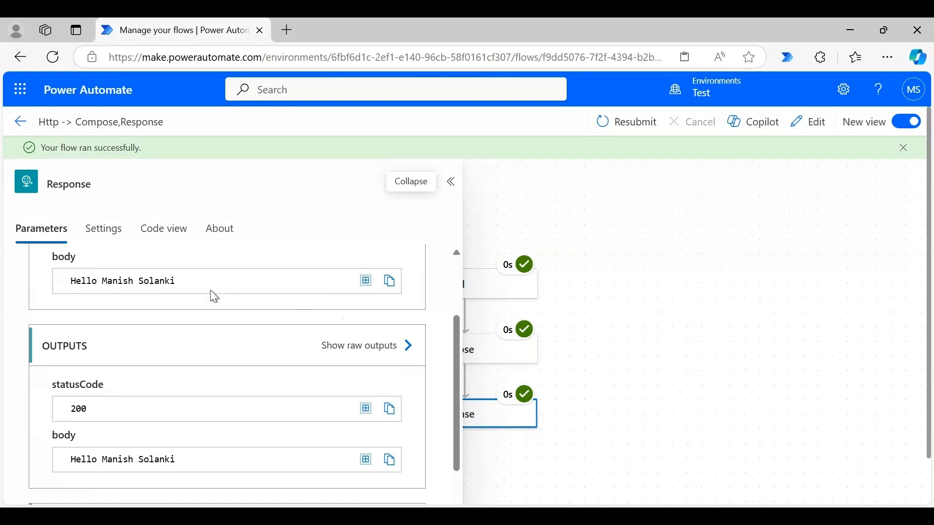
mouse_move(559, 225)
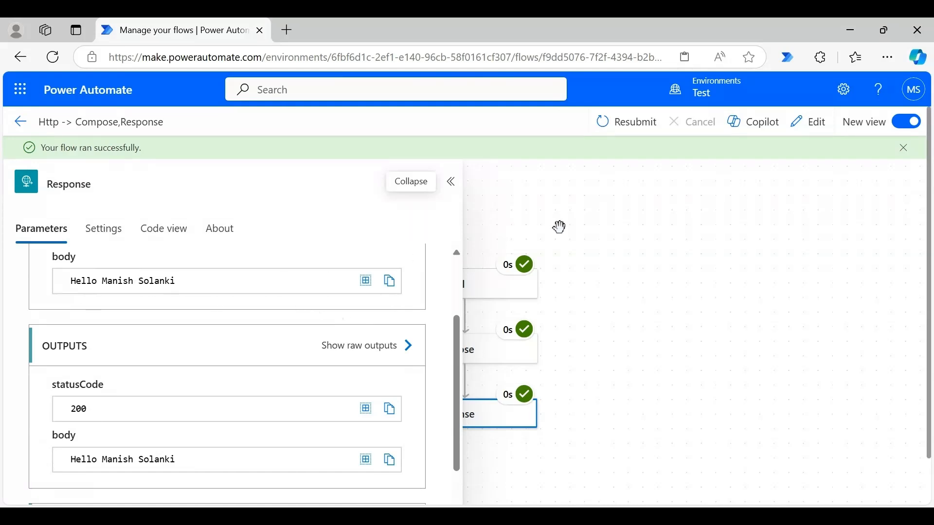